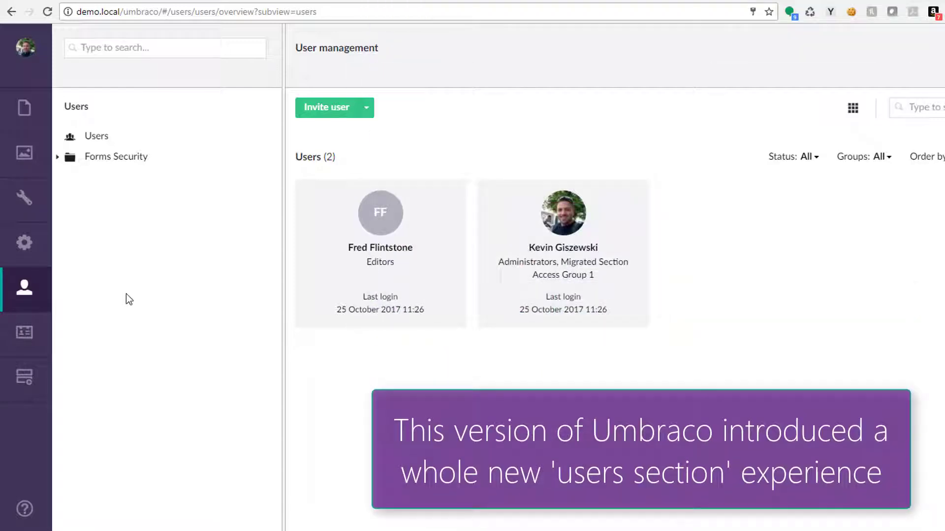
pyautogui.moveTo(380, 253)
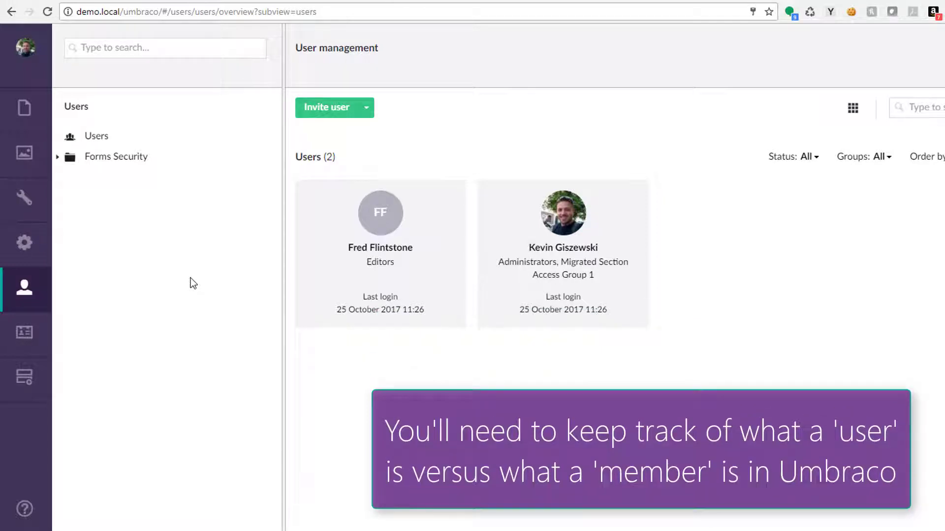
pyautogui.moveTo(193, 236)
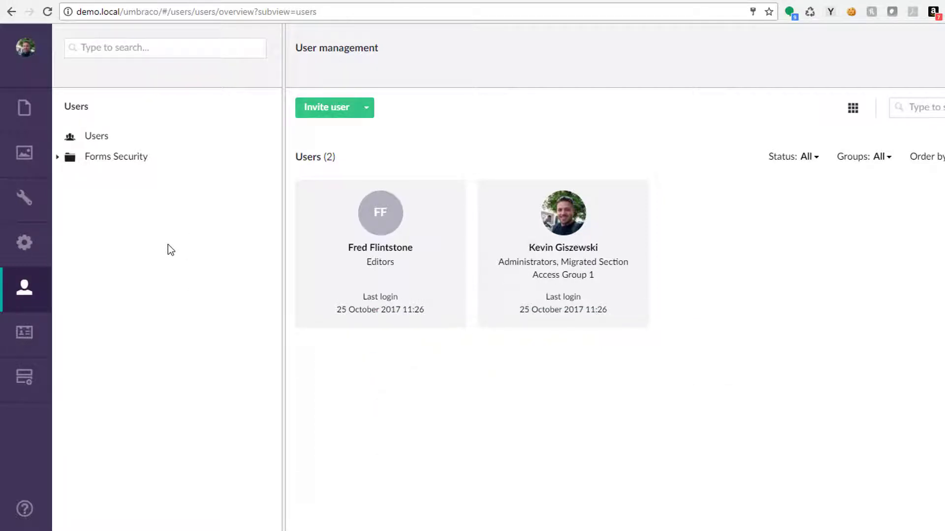
pyautogui.moveTo(147, 279)
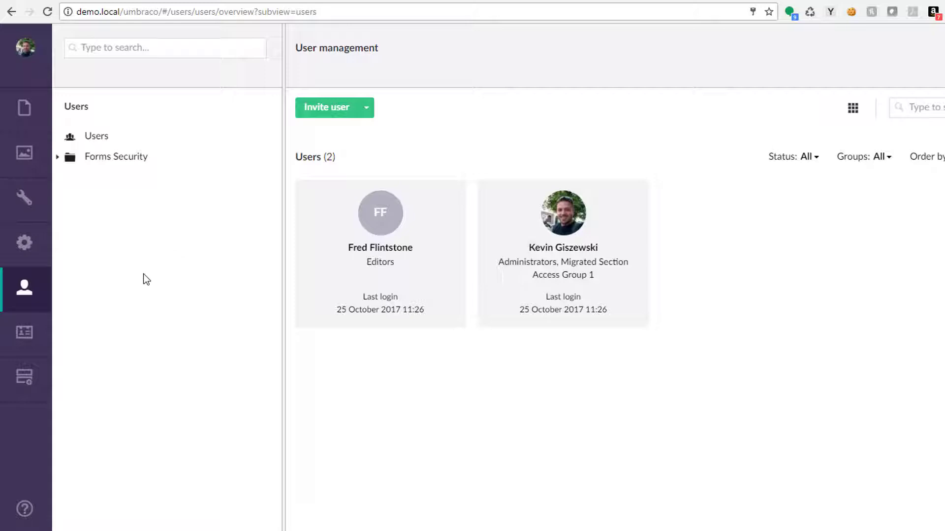
pyautogui.moveTo(149, 267)
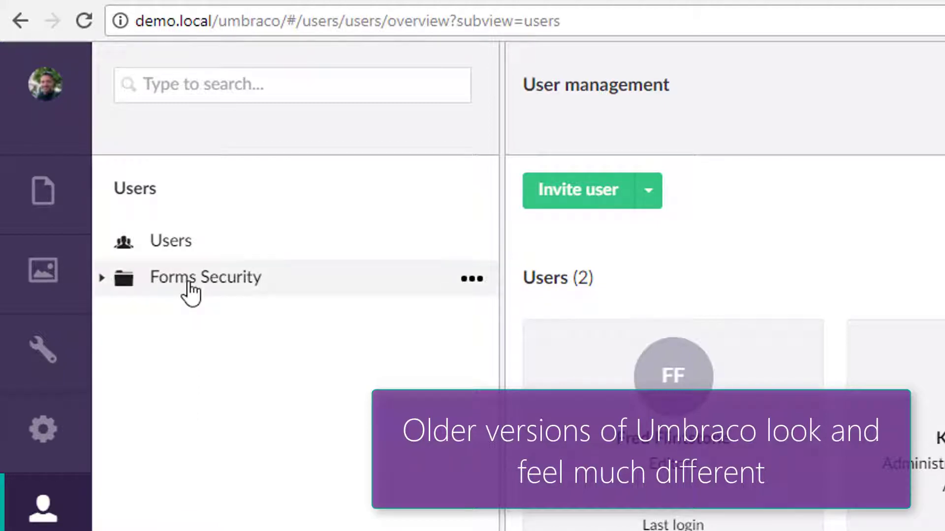
pyautogui.moveTo(203, 308)
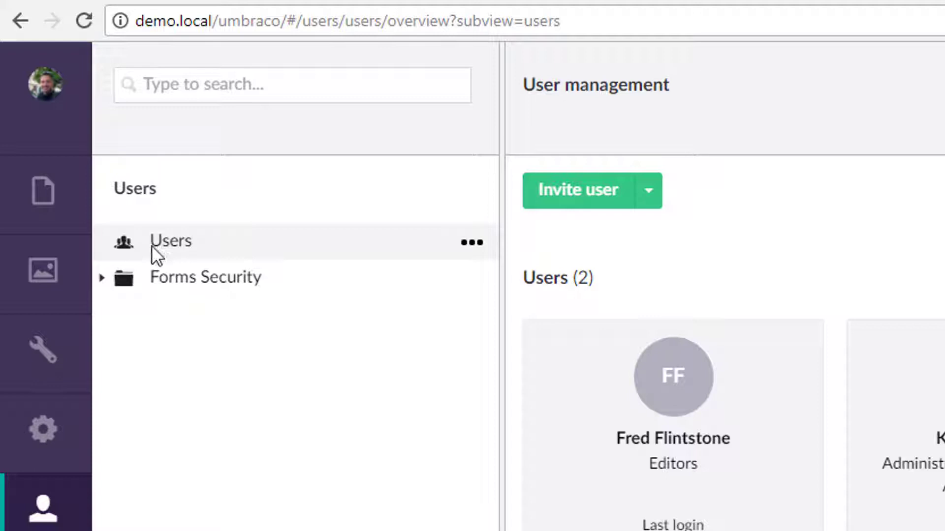
pyautogui.moveTo(214, 250)
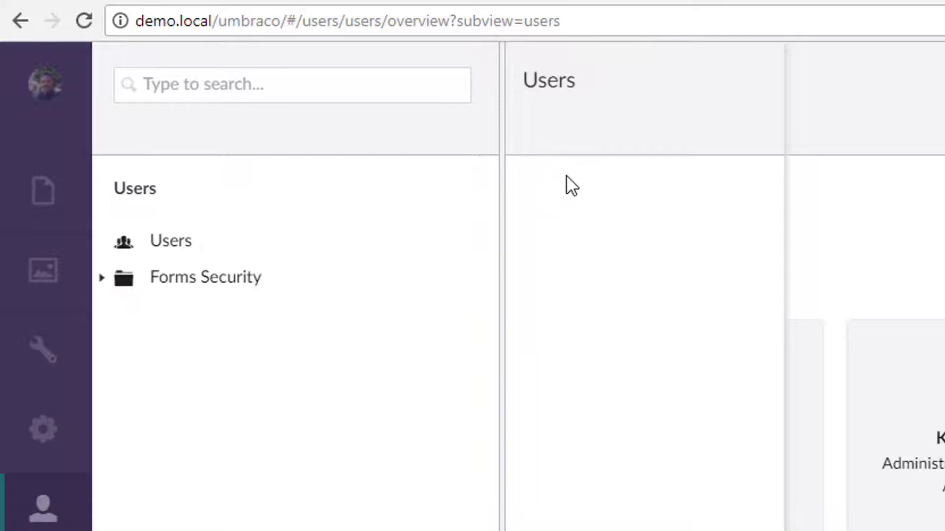
pyautogui.moveTo(903, 220)
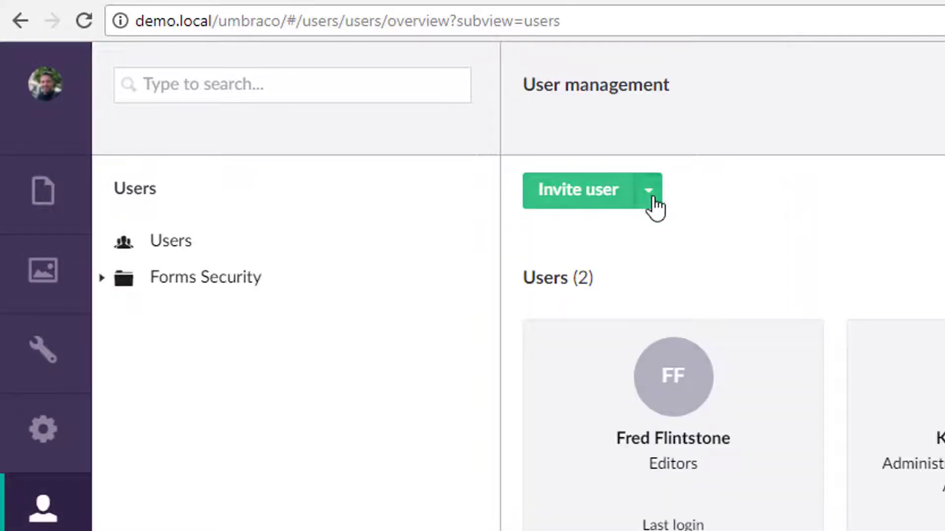
# Reveal the Create user option beside the Invite user button
pyautogui.click(647, 190)
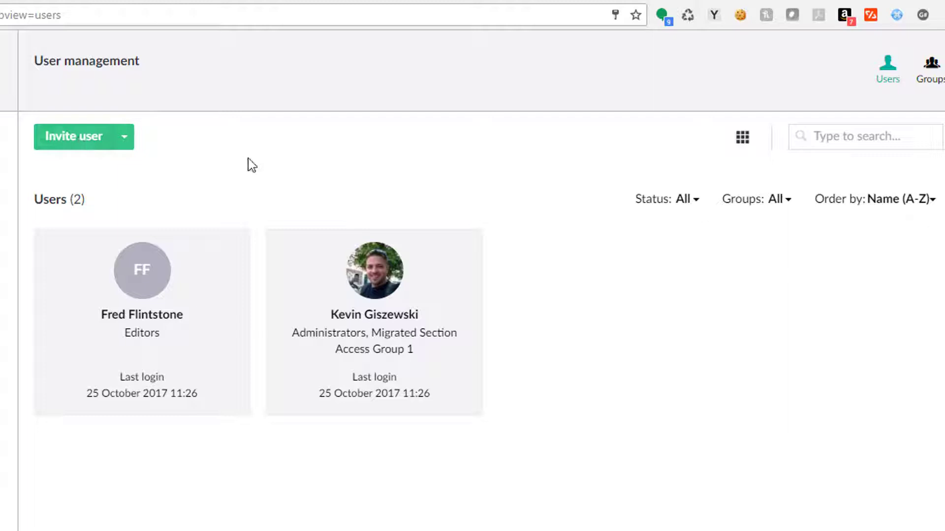
pyautogui.click(74, 135)
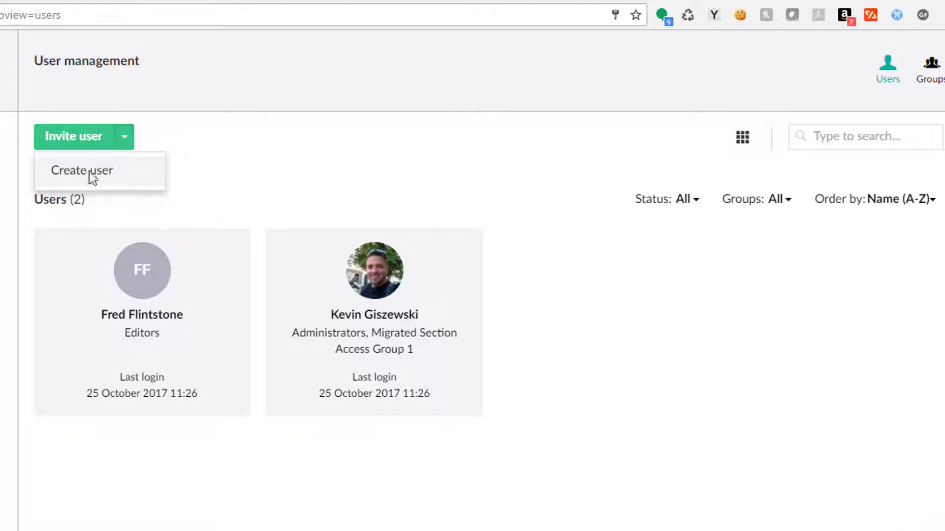
# Start a direct new user with the name Barney Rubble and his .net email address
pyautogui.click(82, 171)
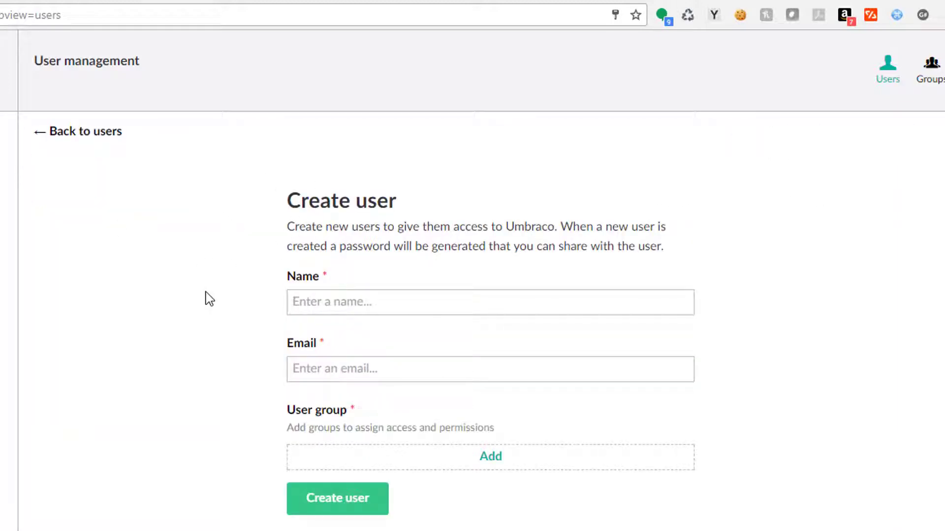
pyautogui.write('Barney F')
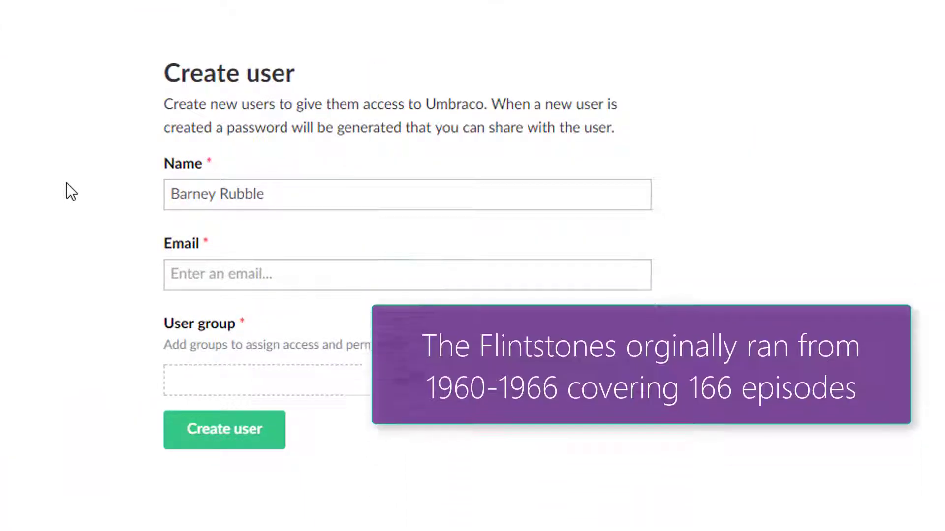
pyautogui.write('barney@flintstone')
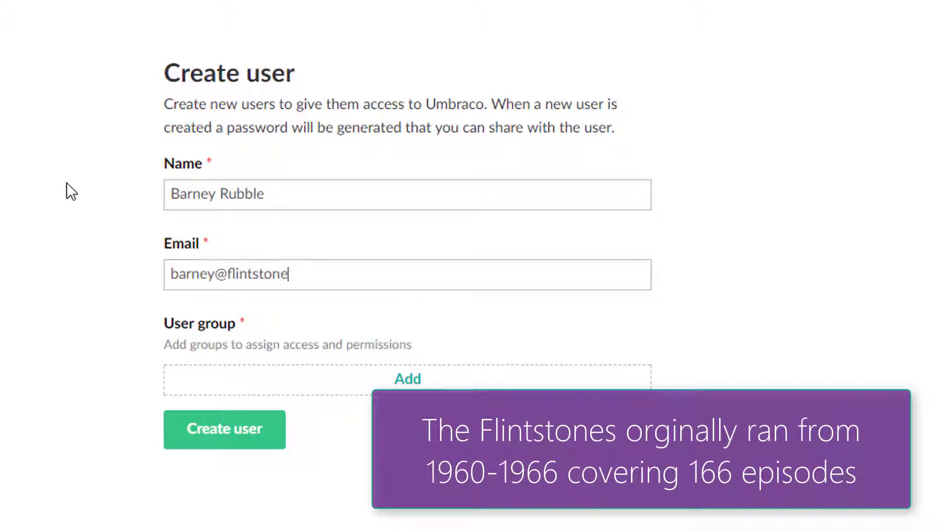
pyautogui.write('.net')
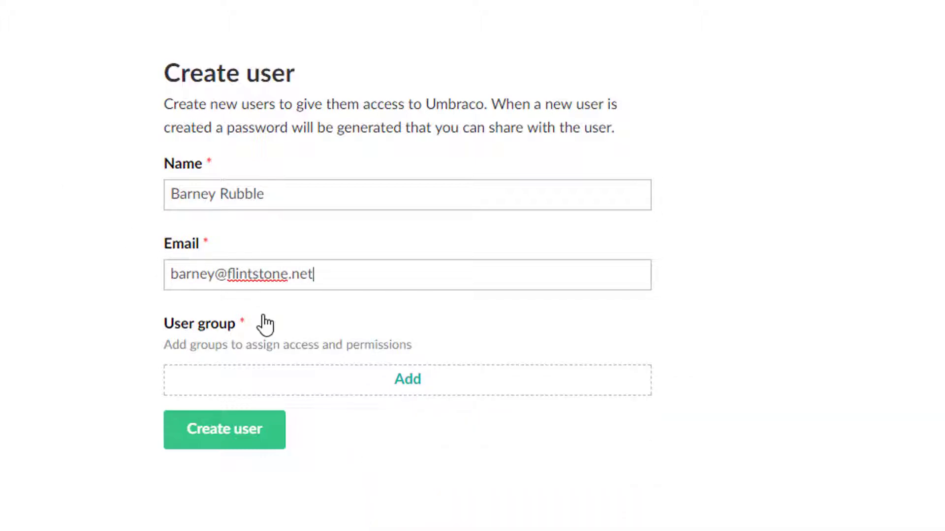
pyautogui.moveTo(403, 404)
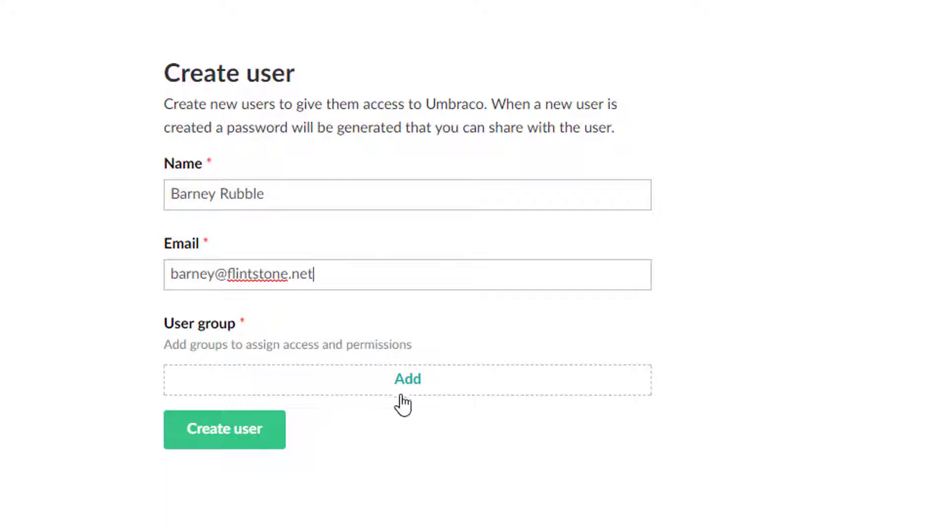
# Assign the Editors user group to the new user Barney Rubble
pyautogui.click(406, 379)
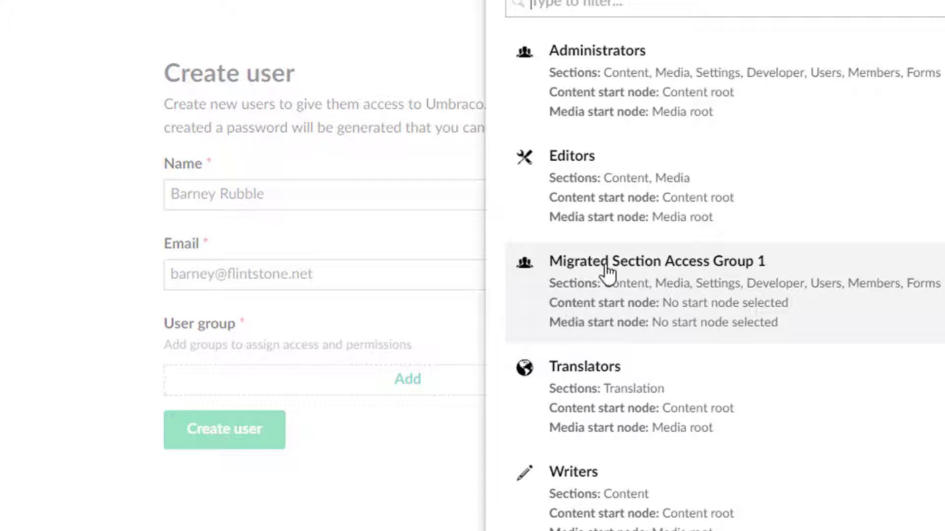
pyautogui.moveTo(737, 229)
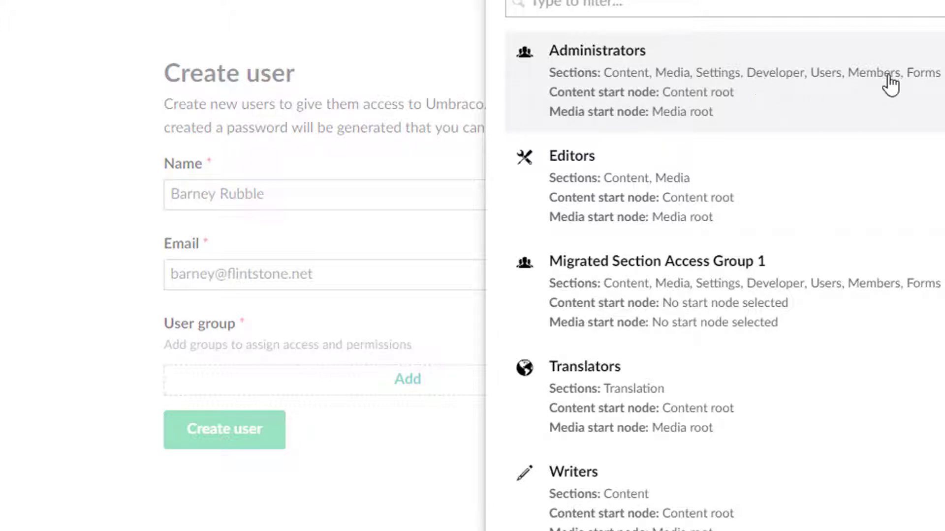
pyautogui.moveTo(663, 108)
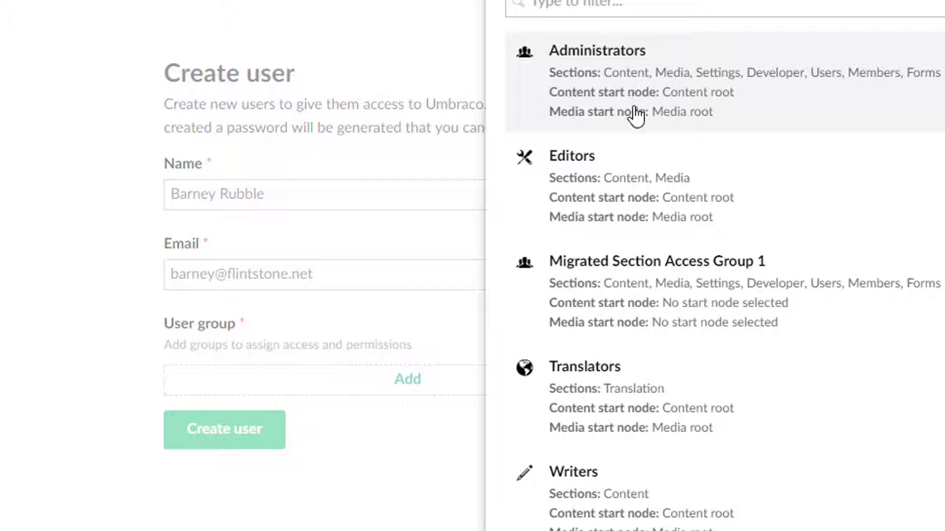
pyautogui.moveTo(594, 207)
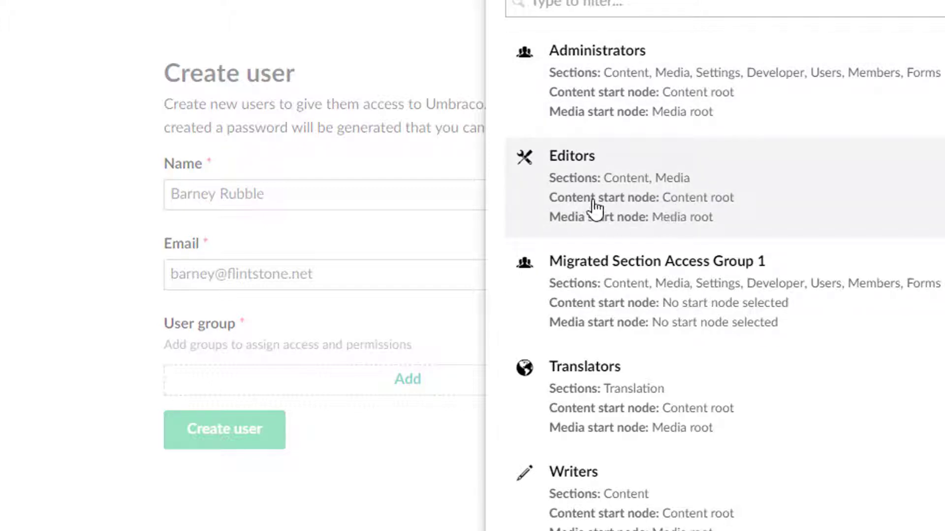
pyautogui.click(571, 155)
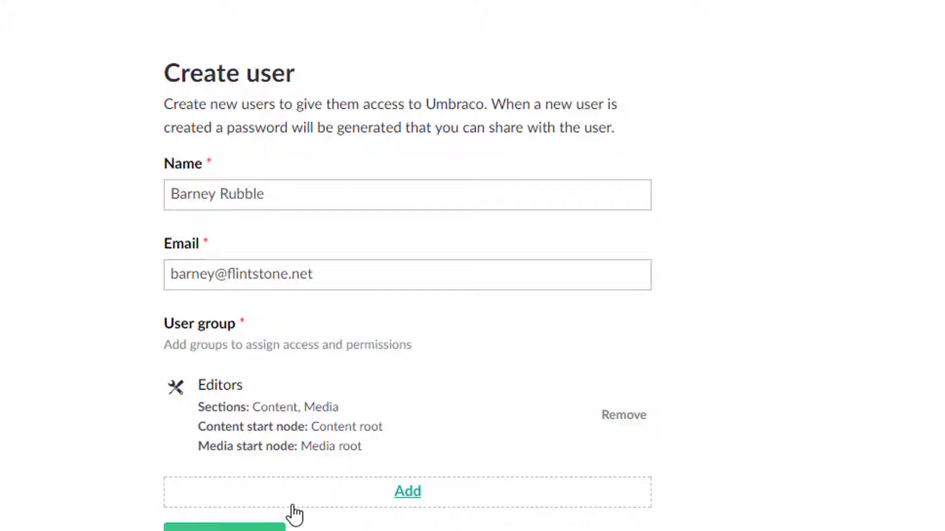
# Create the Barney Rubble account and copy its generated password
pyautogui.click(225, 528)
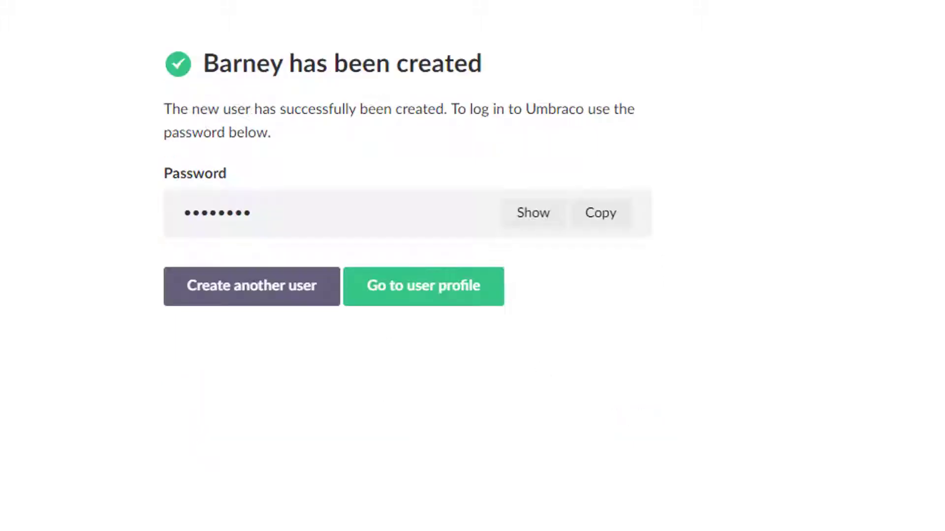
pyautogui.click(533, 213)
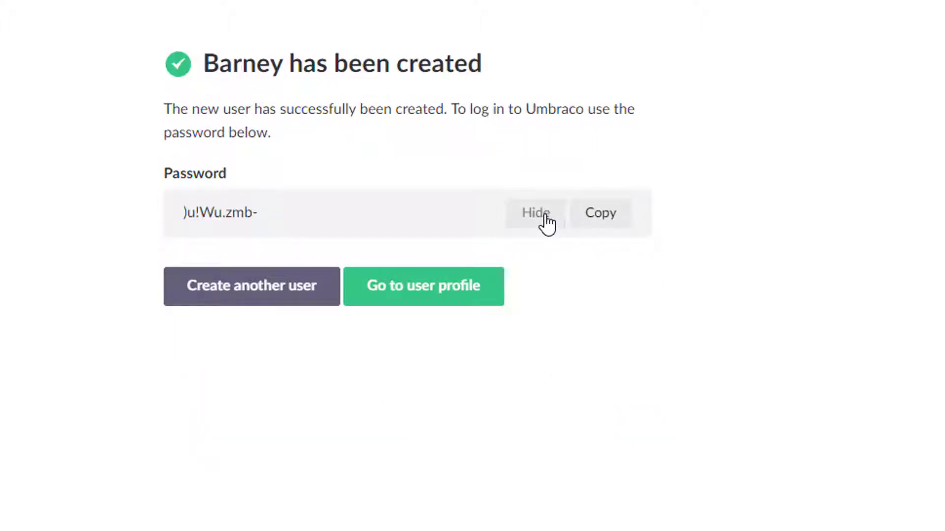
pyautogui.moveTo(600, 213)
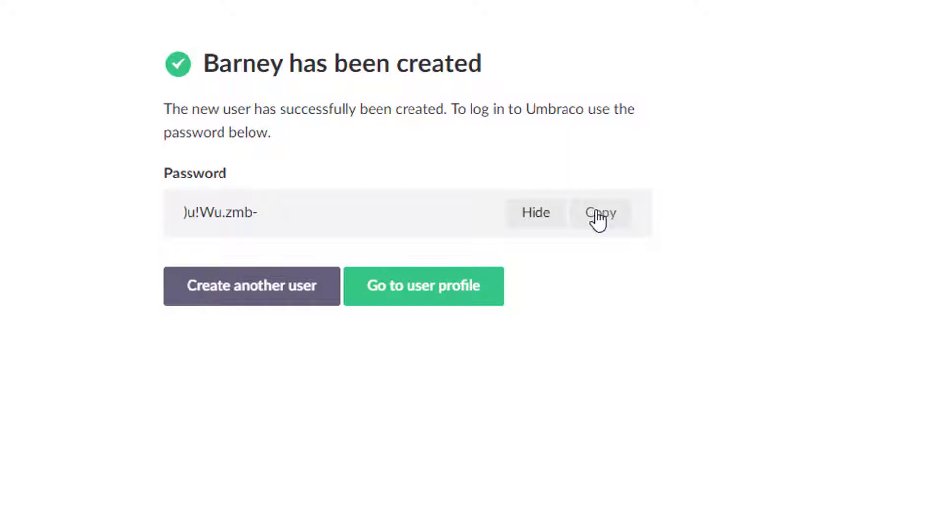
pyautogui.click(535, 212)
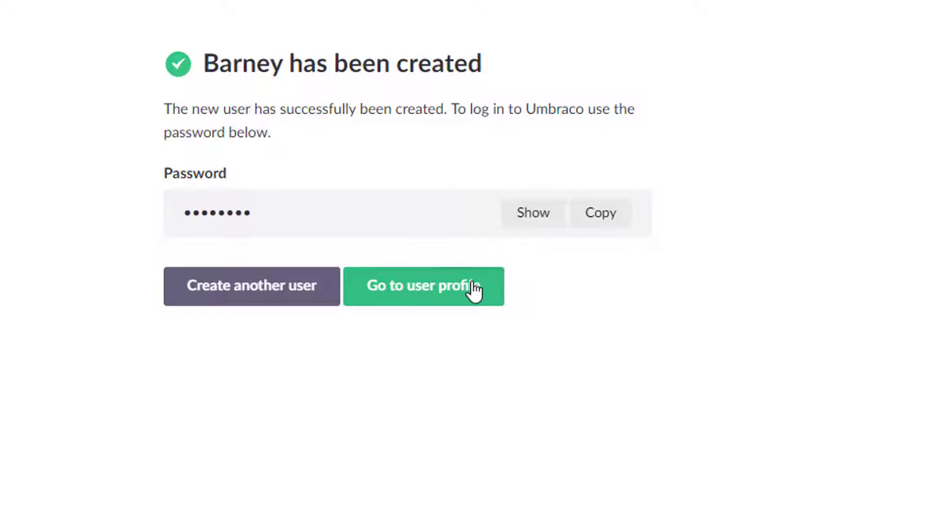
pyautogui.click(422, 286)
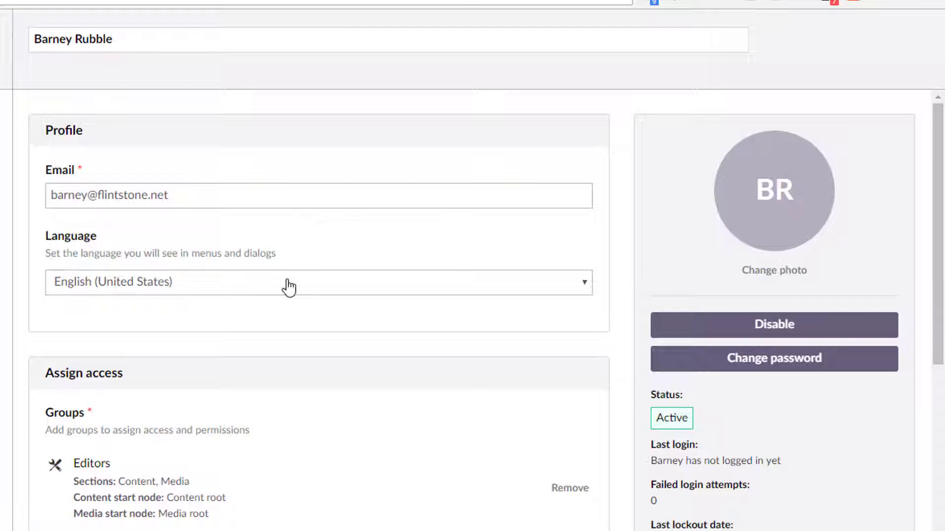
pyautogui.moveTo(294, 357)
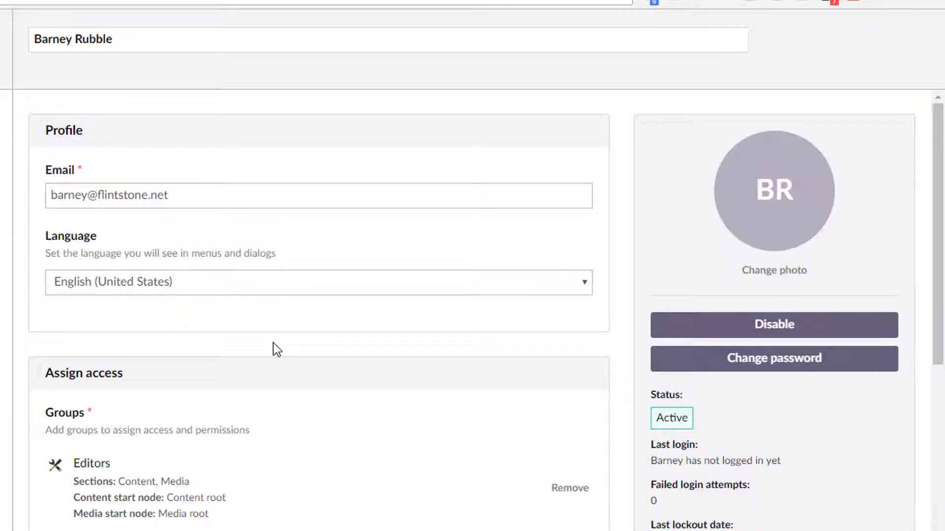
pyautogui.moveTo(421, 343)
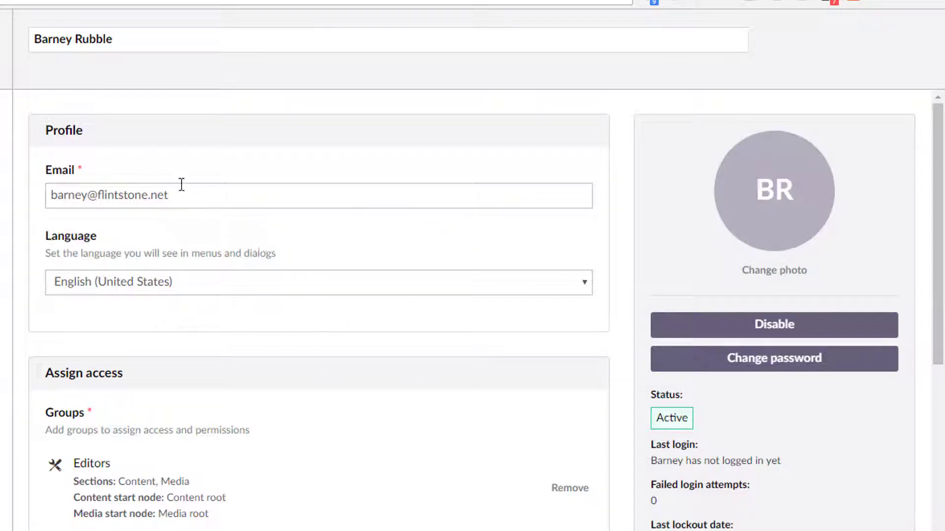
pyautogui.moveTo(100, 183)
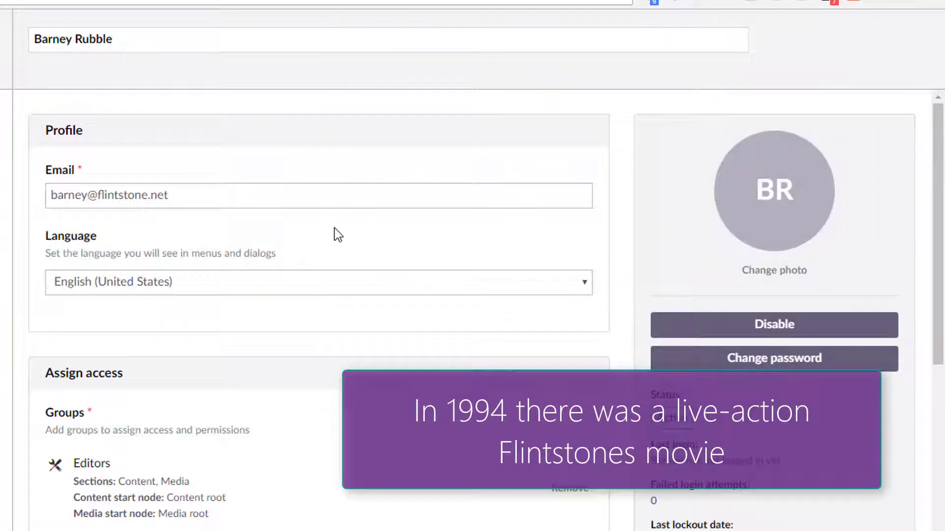
pyautogui.moveTo(149, 256)
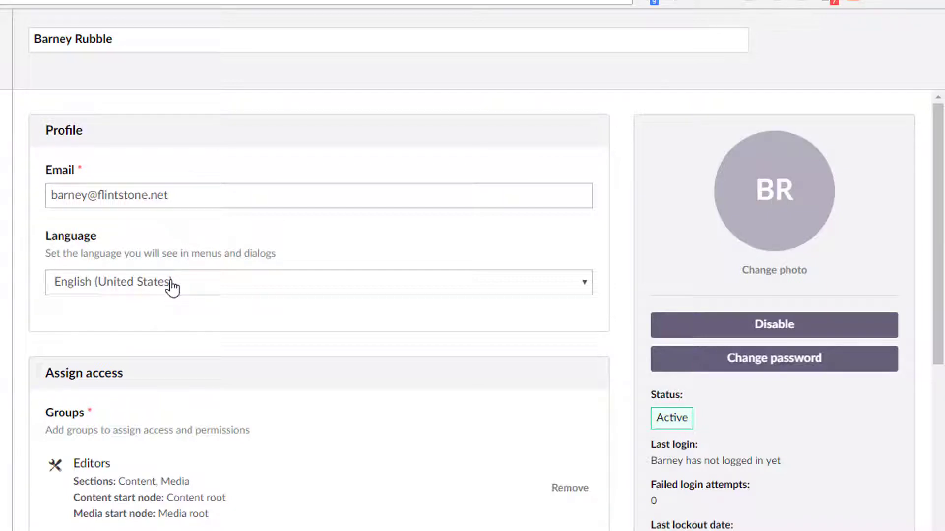
pyautogui.click(318, 283)
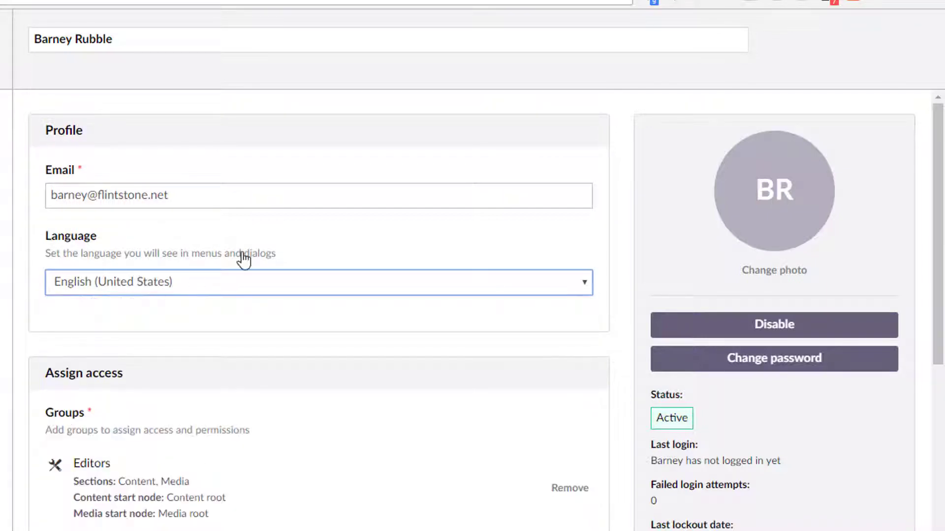
pyautogui.scroll(-3)
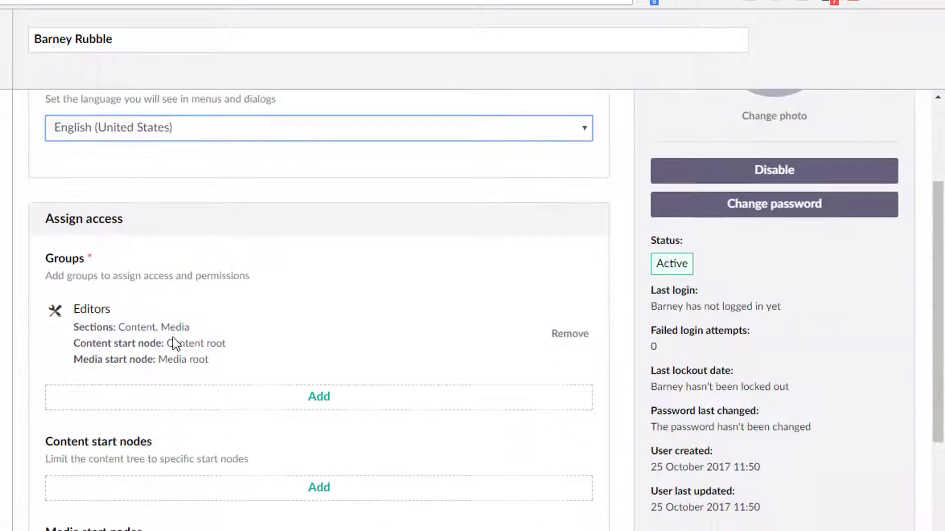
pyautogui.scroll(-3)
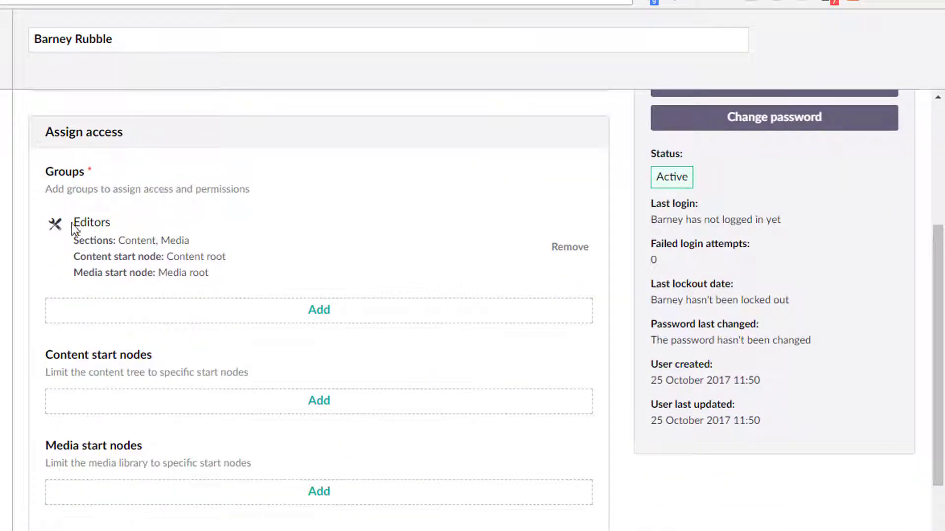
pyautogui.moveTo(217, 302)
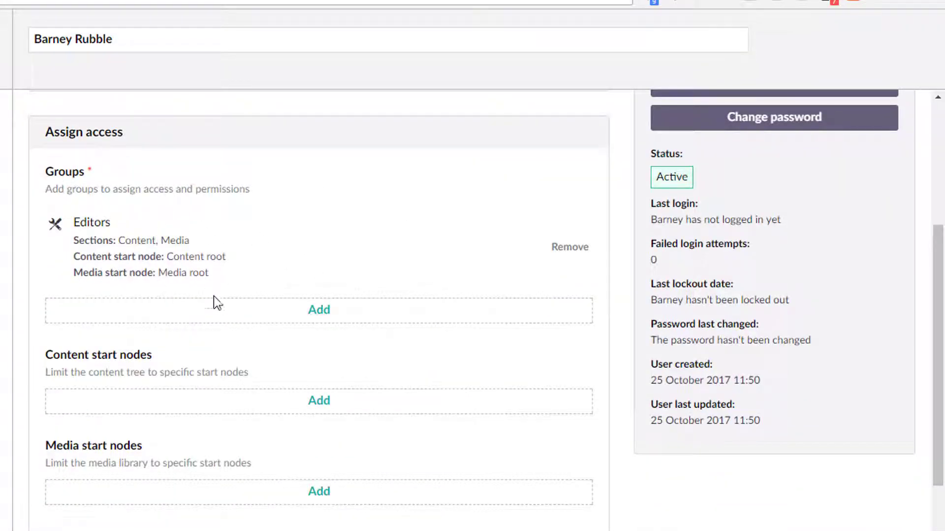
pyautogui.scroll(-3)
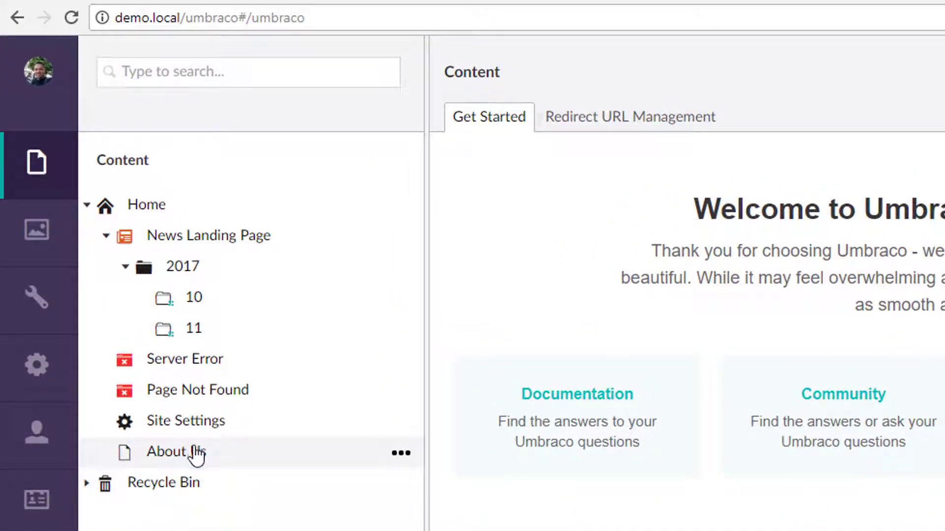
pyautogui.moveTo(354, 479)
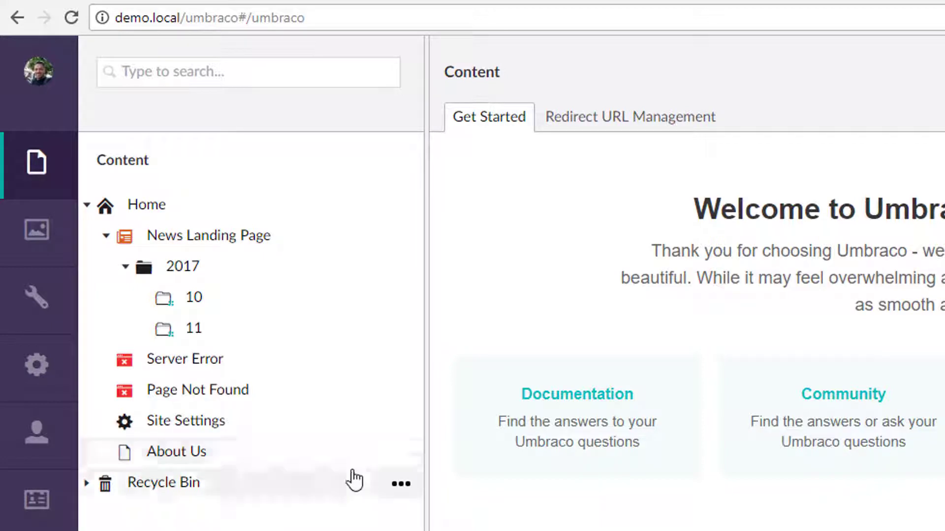
pyautogui.moveTo(220, 327)
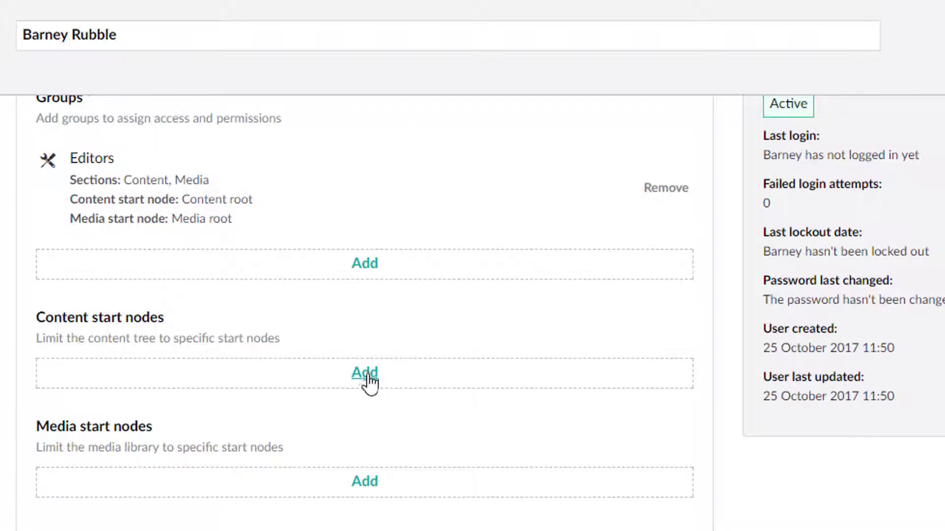
# Begin choosing content start nodes with the Home branch expanded
pyautogui.click(364, 372)
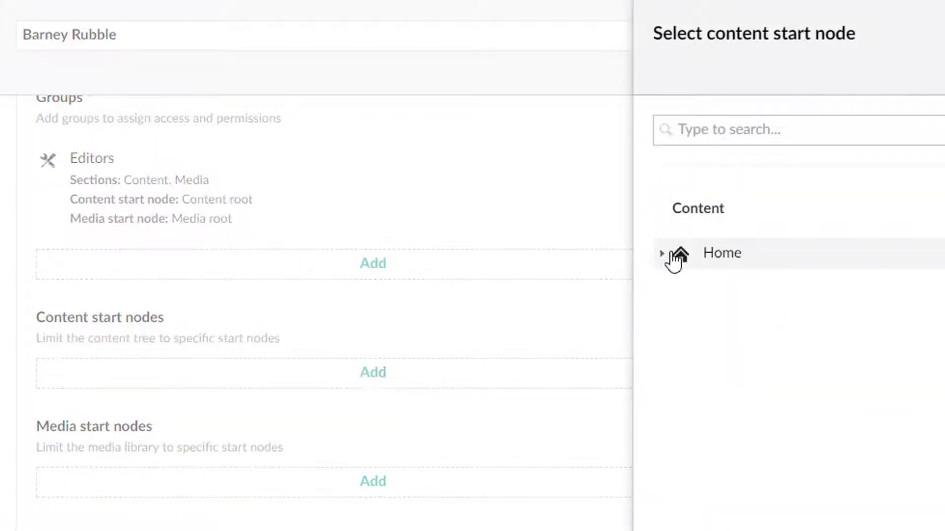
pyautogui.click(663, 253)
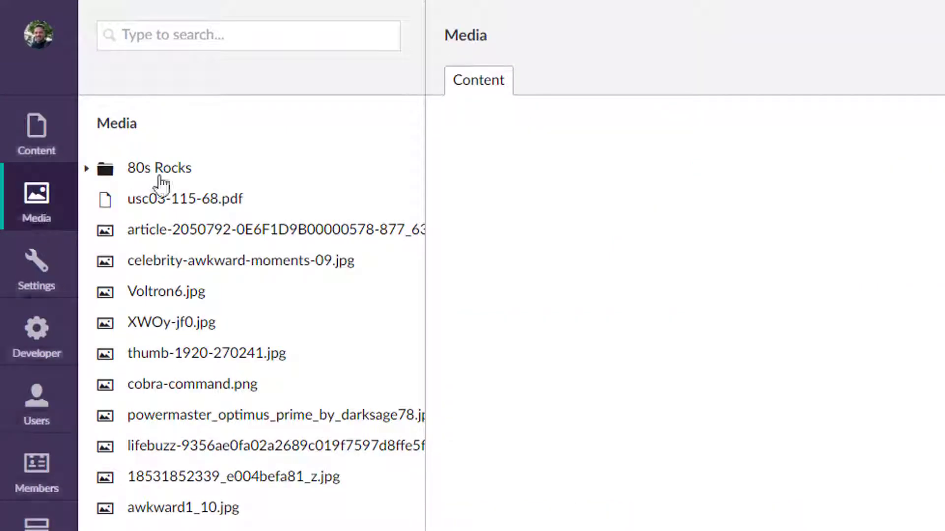
# Pick Barneys Folder and 80s Rocks as the user's media start nodes
pyautogui.click(159, 168)
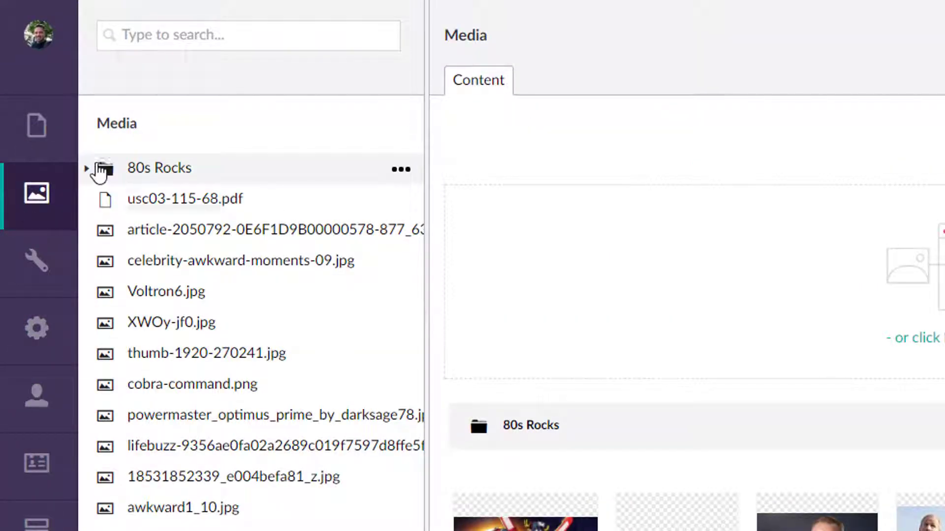
pyautogui.click(87, 167)
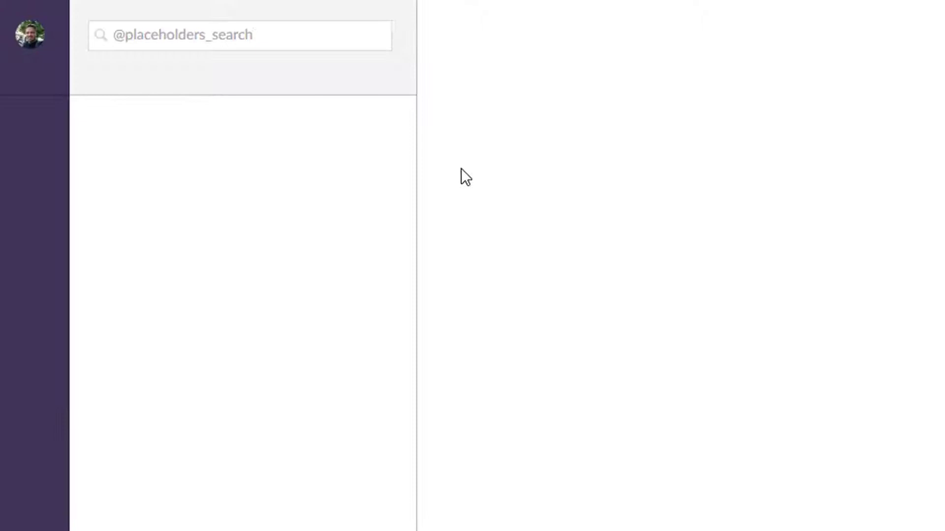
pyautogui.write('Bar')
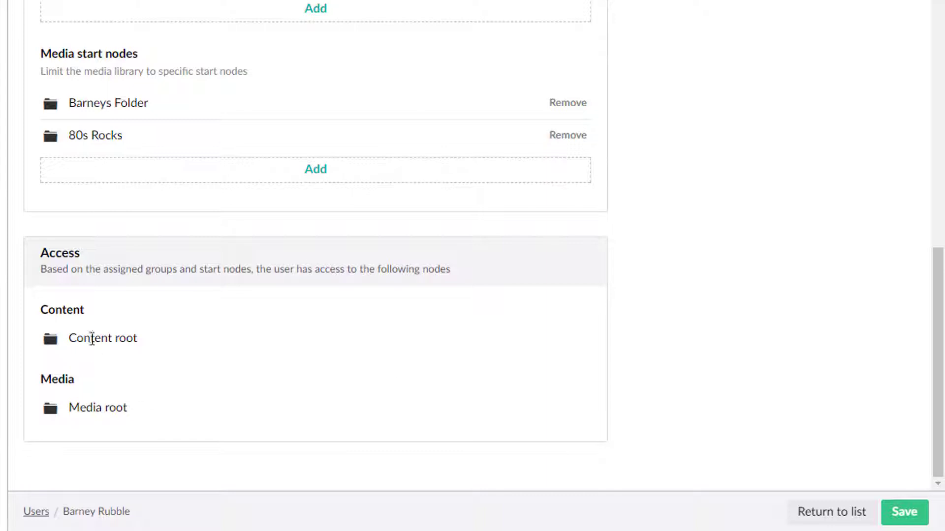
pyautogui.moveTo(291, 287)
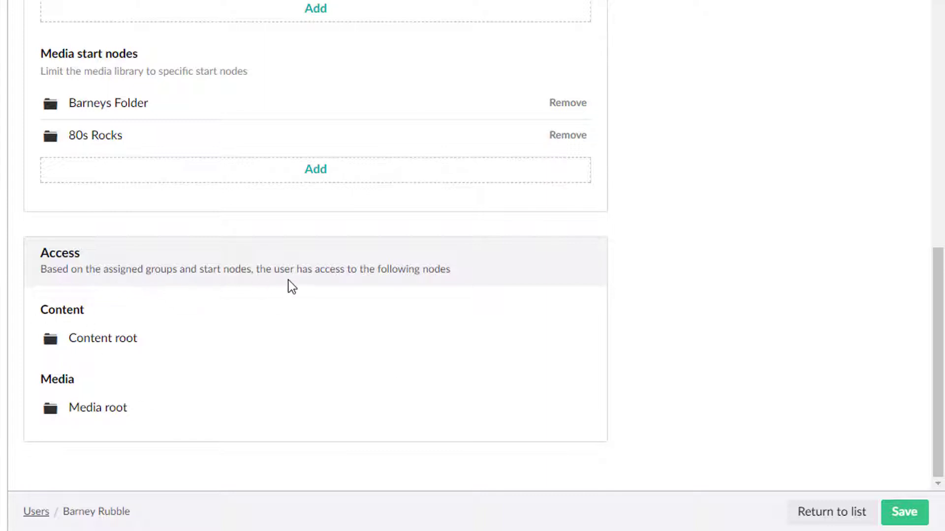
pyautogui.moveTo(106, 421)
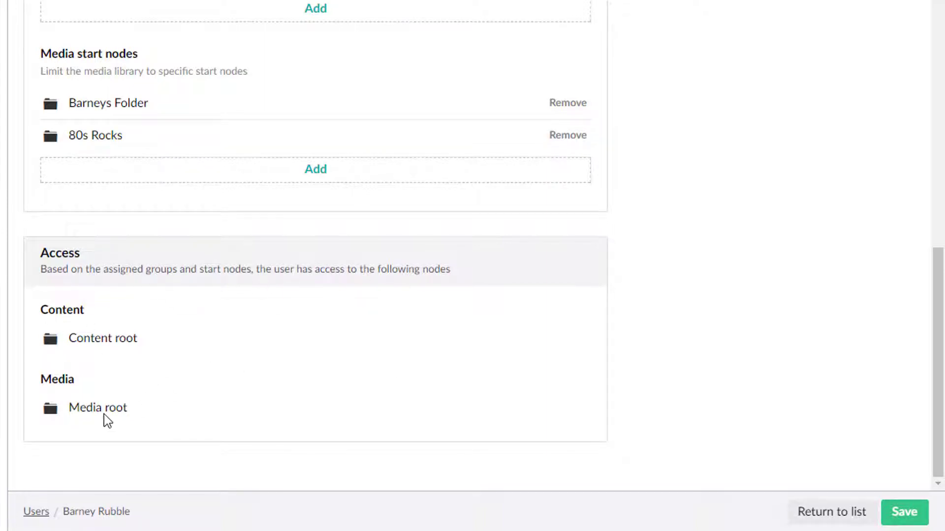
pyautogui.moveTo(91, 454)
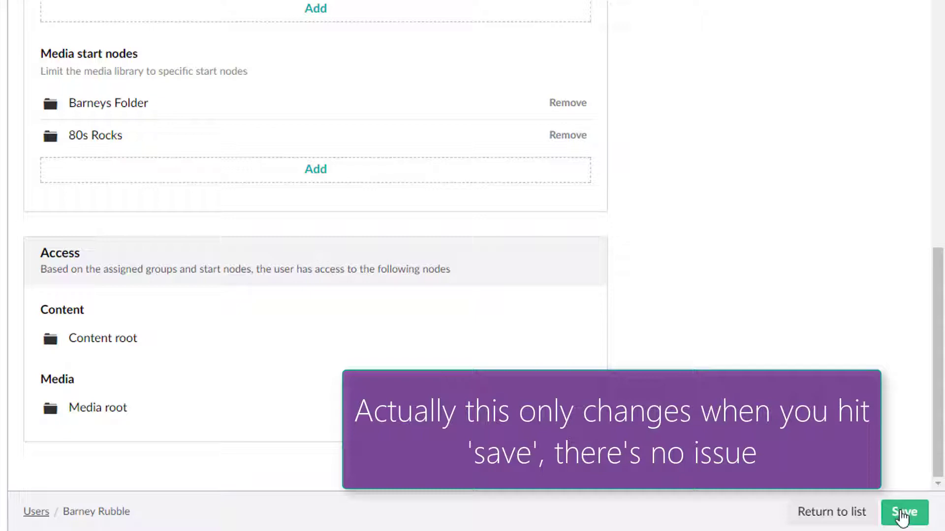
# Save Barney Rubble's updated start nodes after reviewing the Access panel
pyautogui.click(903, 512)
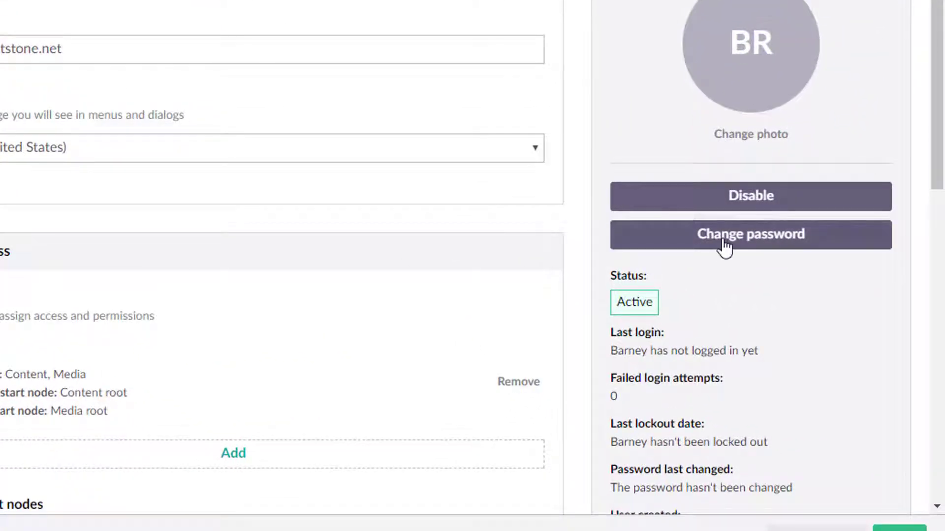
# Give Barney Rubble a new password, save, and re-enable the disabled account
pyautogui.click(750, 234)
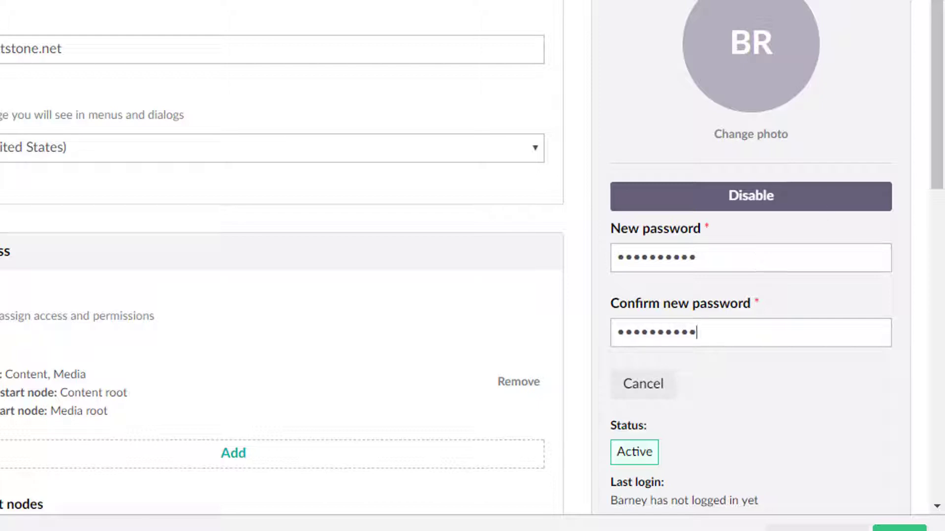
pyautogui.scroll(-3)
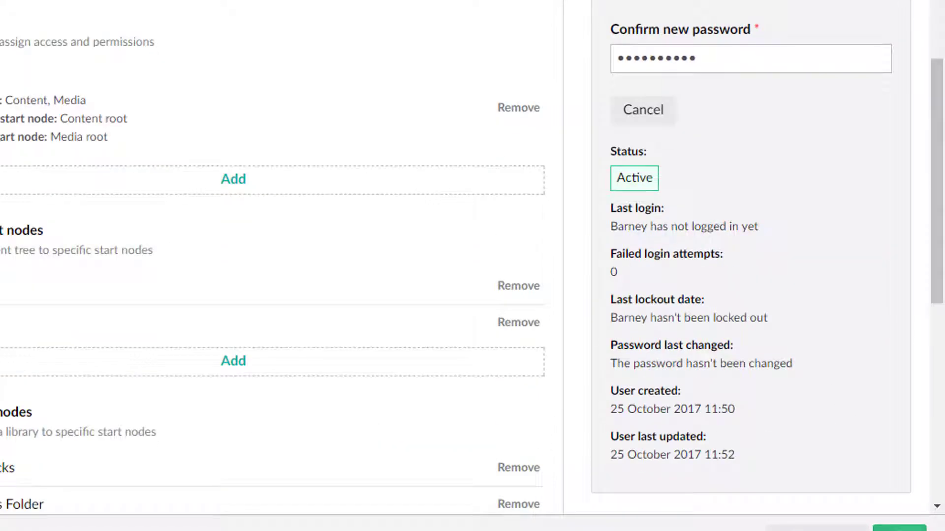
pyautogui.click(643, 109)
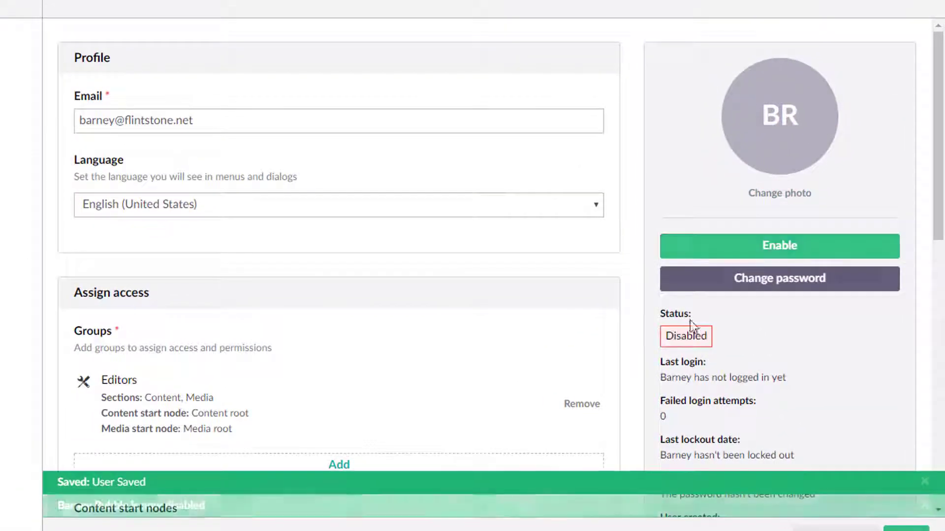
pyautogui.click(779, 246)
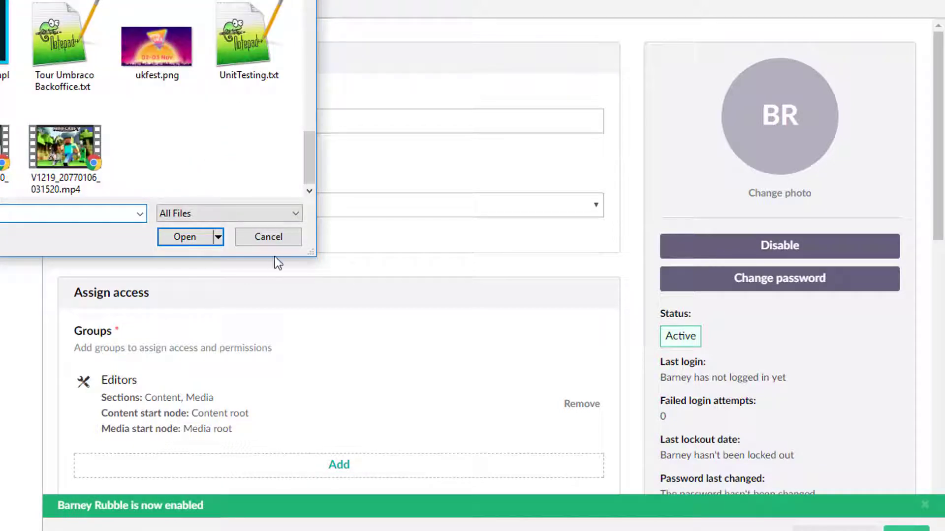
# Set a barney rubble cartoon image as the user's profile photo
pyautogui.click(267, 237)
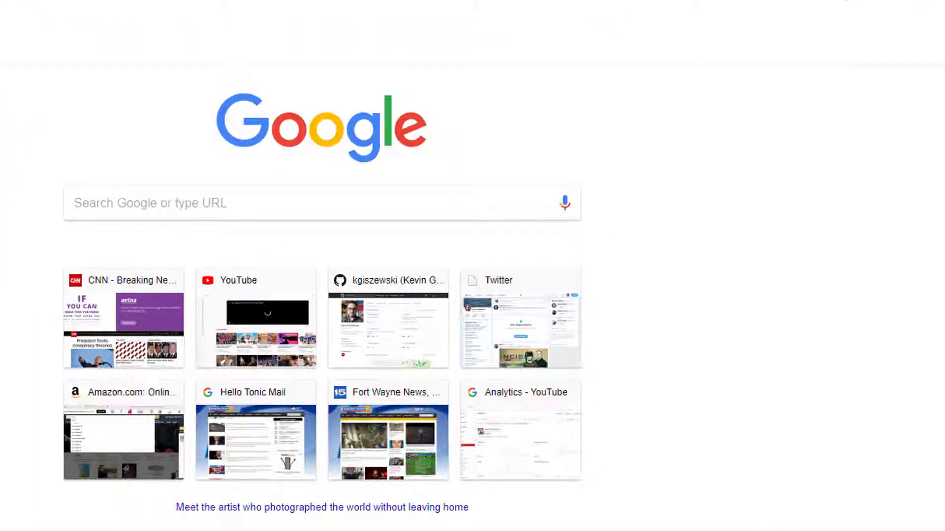
pyautogui.write('barney rubble')
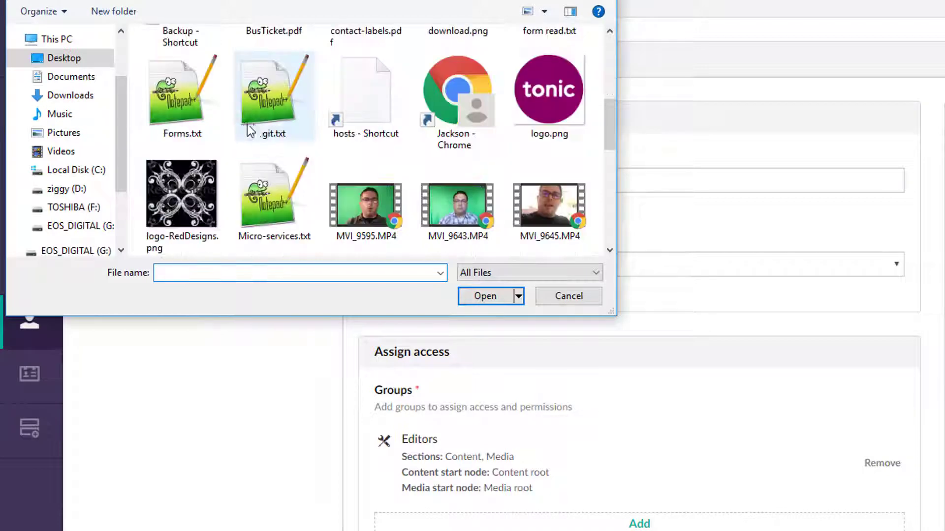
pyautogui.scroll(-3)
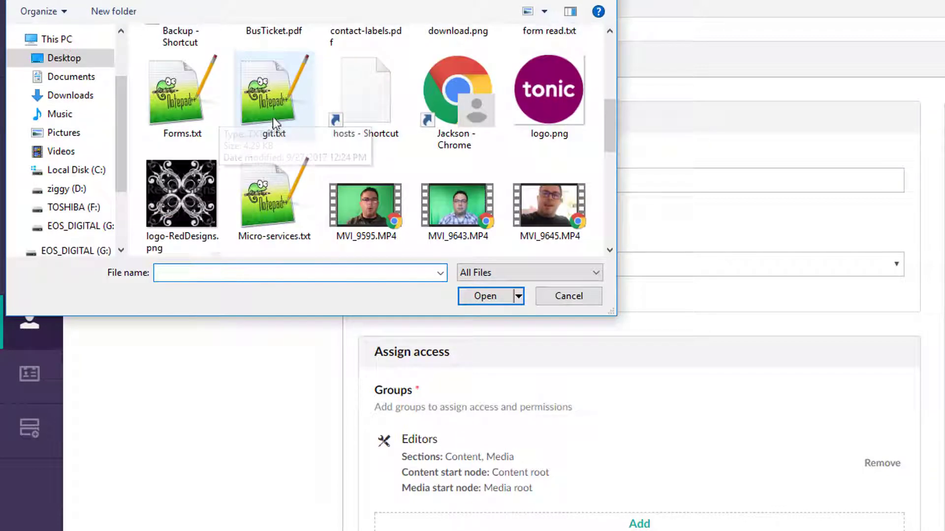
pyautogui.click(567, 297)
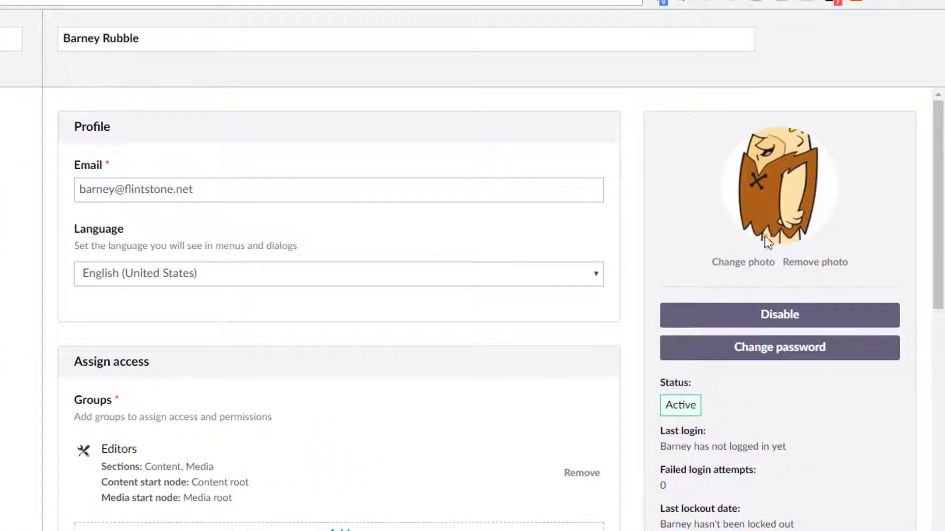
pyautogui.moveTo(801, 495)
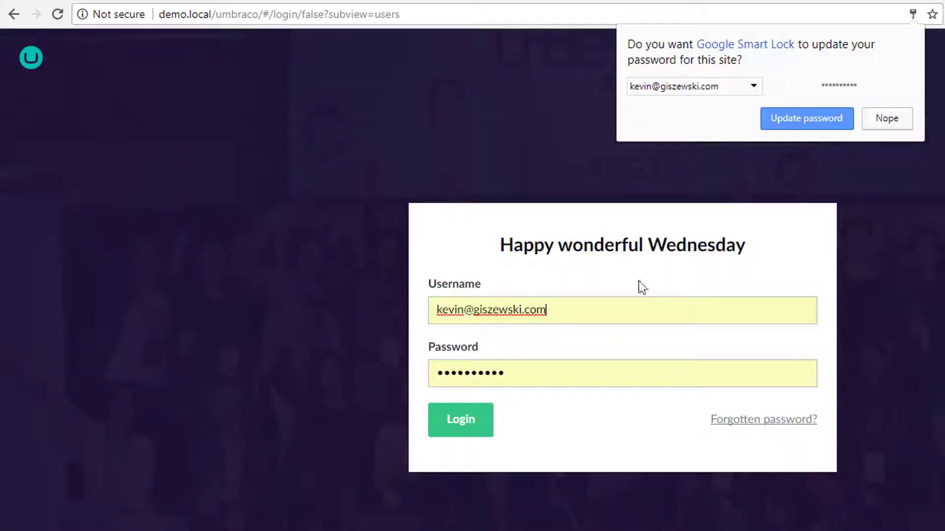
# Sign in as Barney Rubble and dismiss the browser password prompt
pyautogui.click(887, 118)
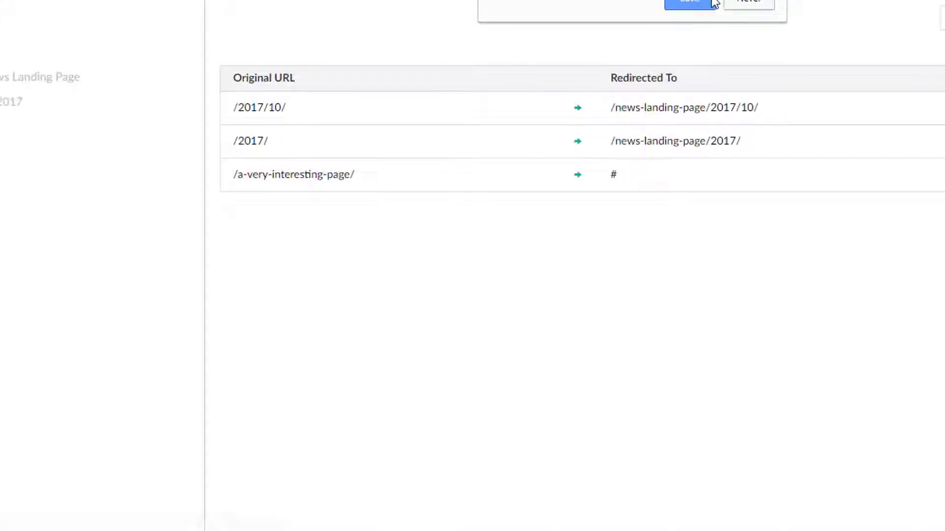
pyautogui.click(689, 2)
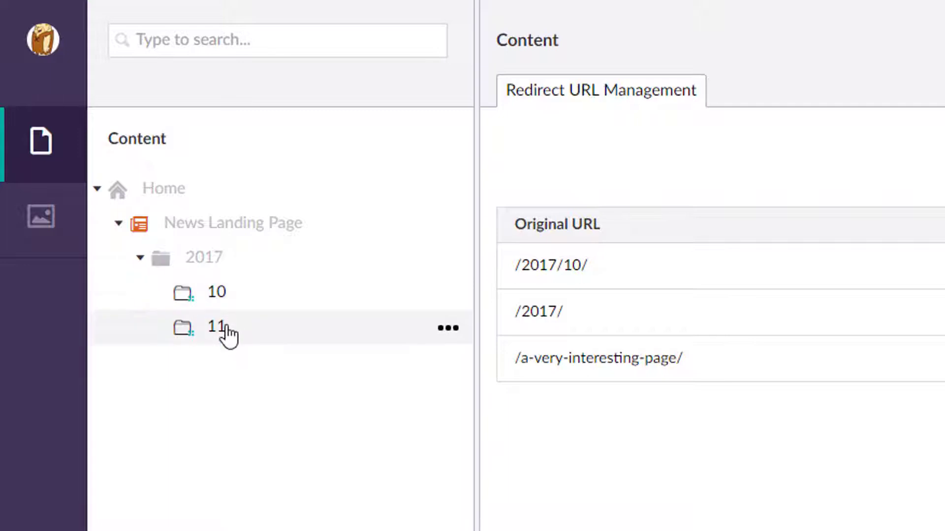
pyautogui.moveTo(175, 253)
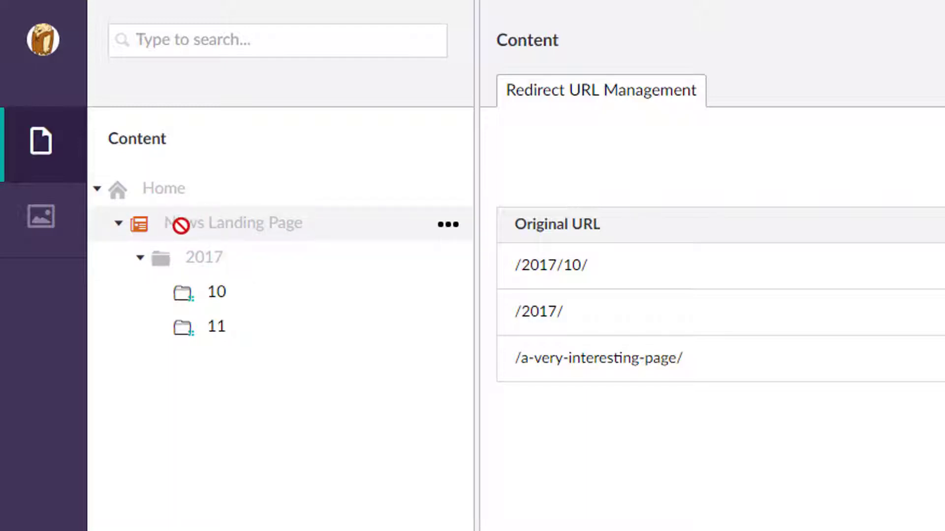
pyautogui.moveTo(449, 191)
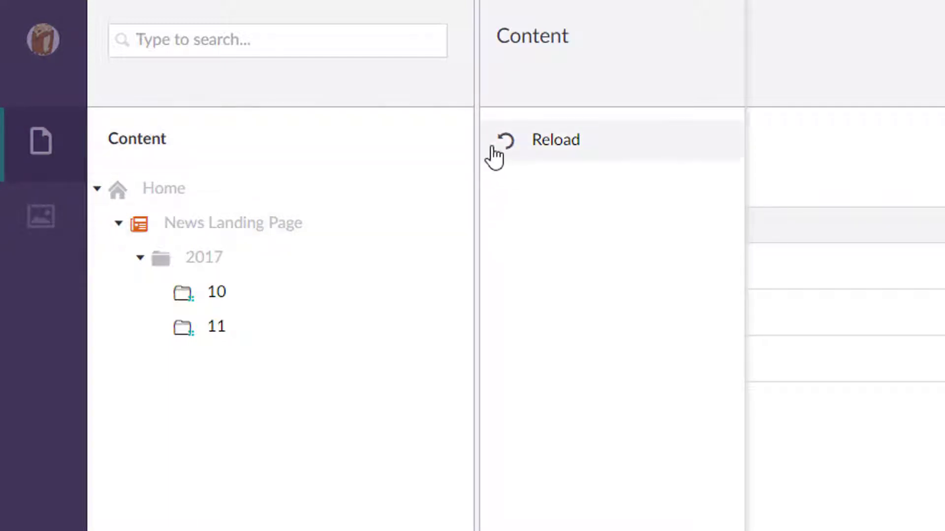
# Create and publish a News Item named 'HI there!' under folder 10 and show it among the children
pyautogui.click(215, 292)
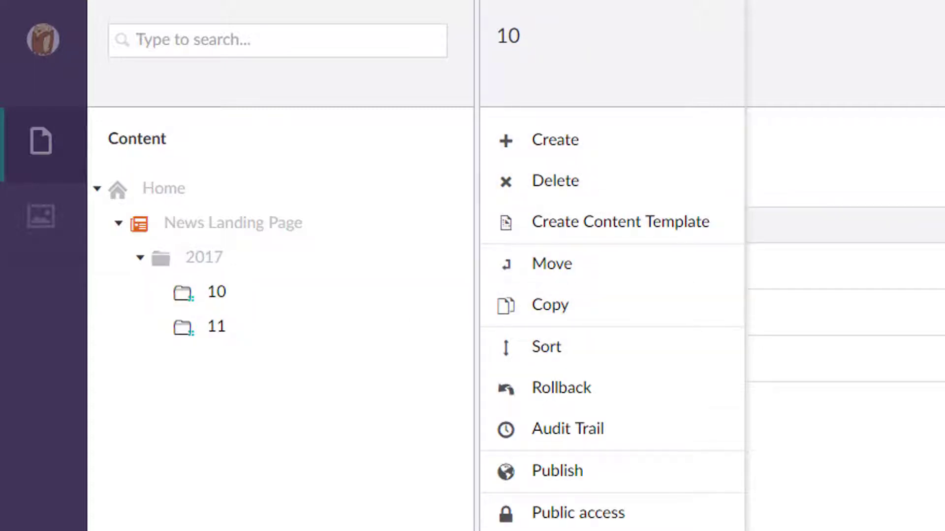
pyautogui.click(554, 140)
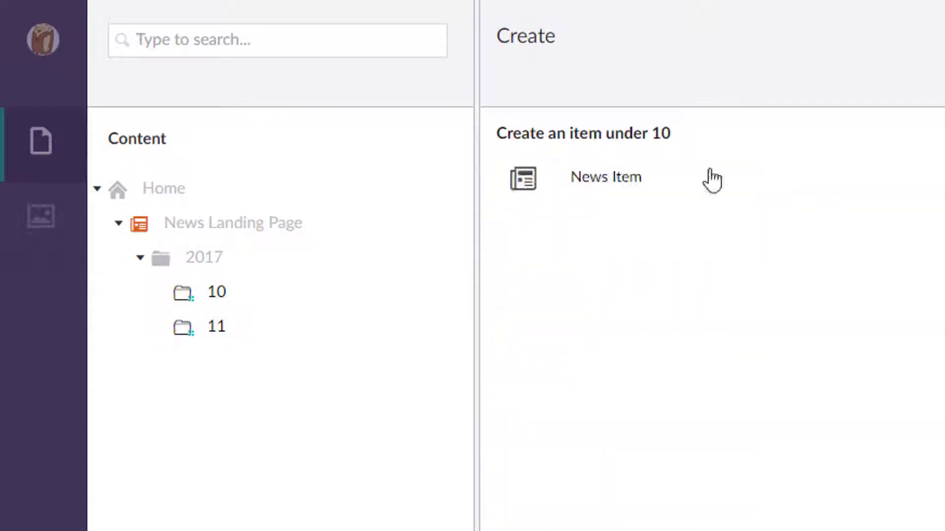
pyautogui.click(605, 177)
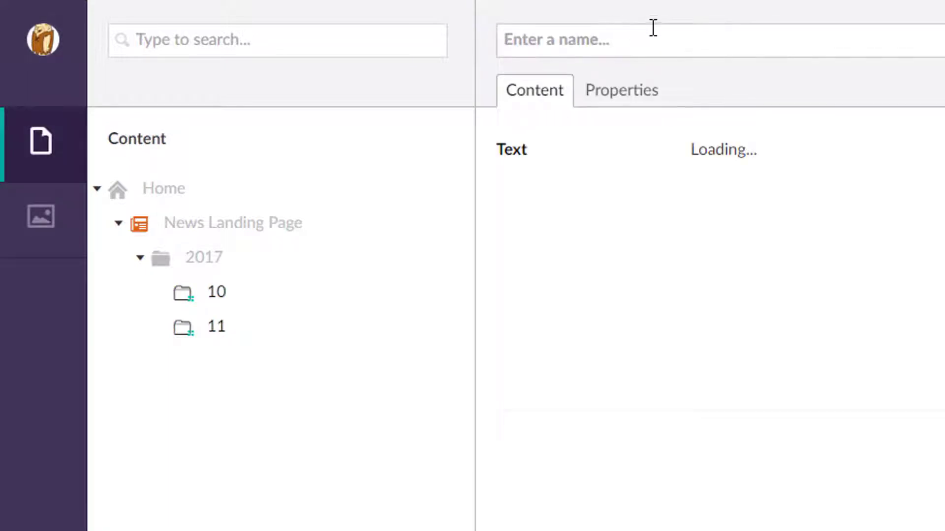
pyautogui.write('HI there!')
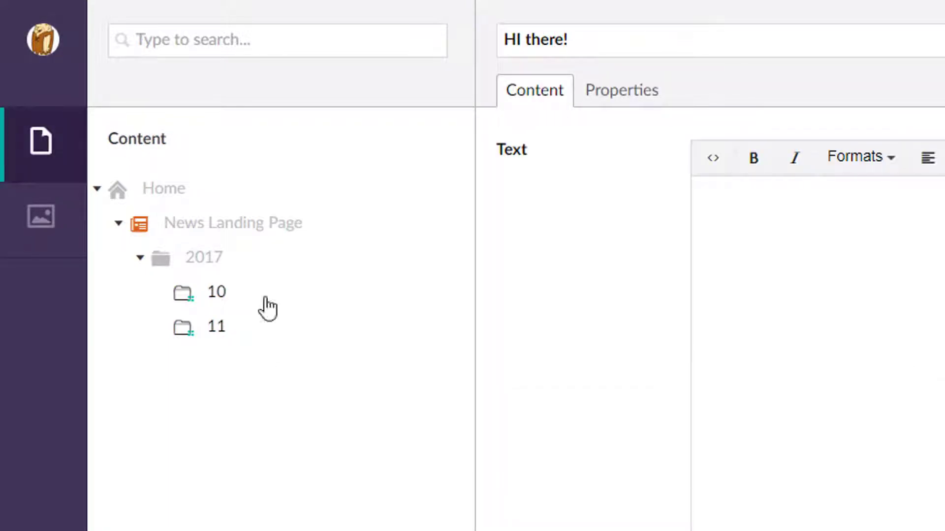
pyautogui.click(216, 293)
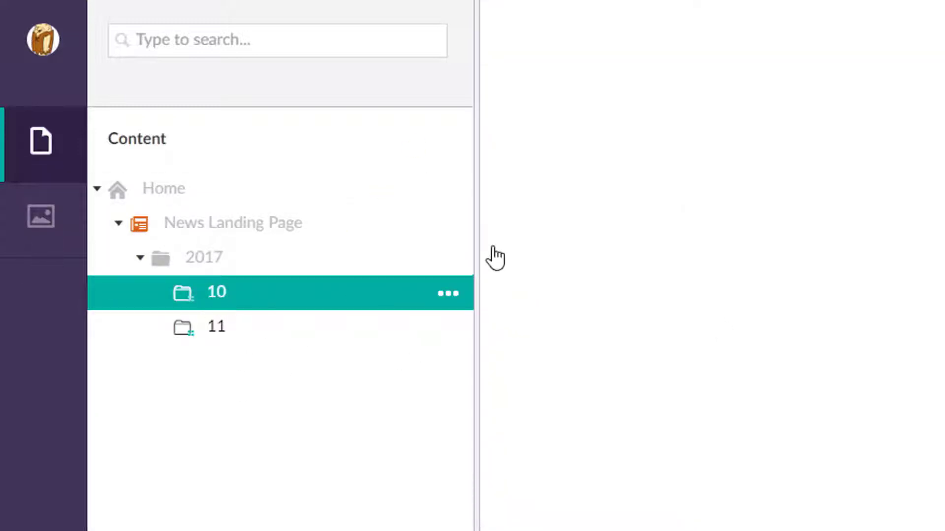
pyautogui.click(215, 293)
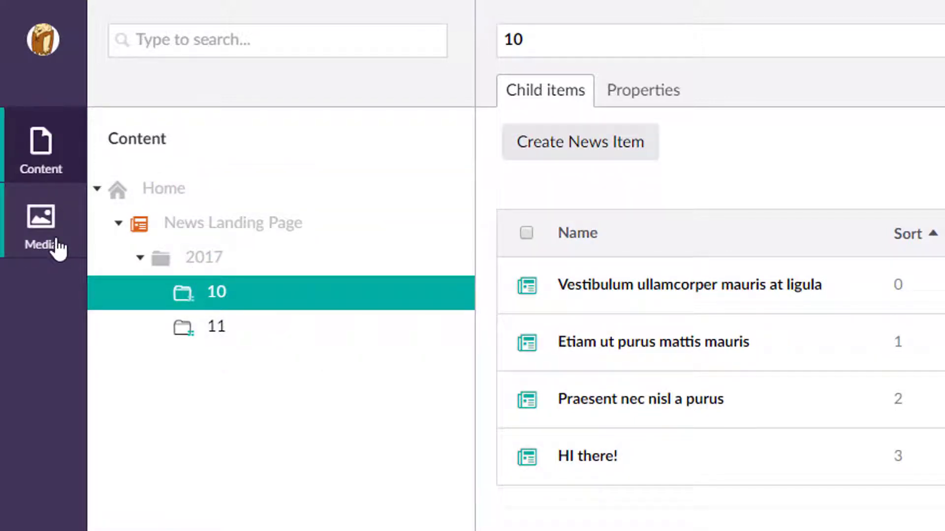
# Switch to the Media section and open Barneys Folder to show its contents
pyautogui.click(40, 219)
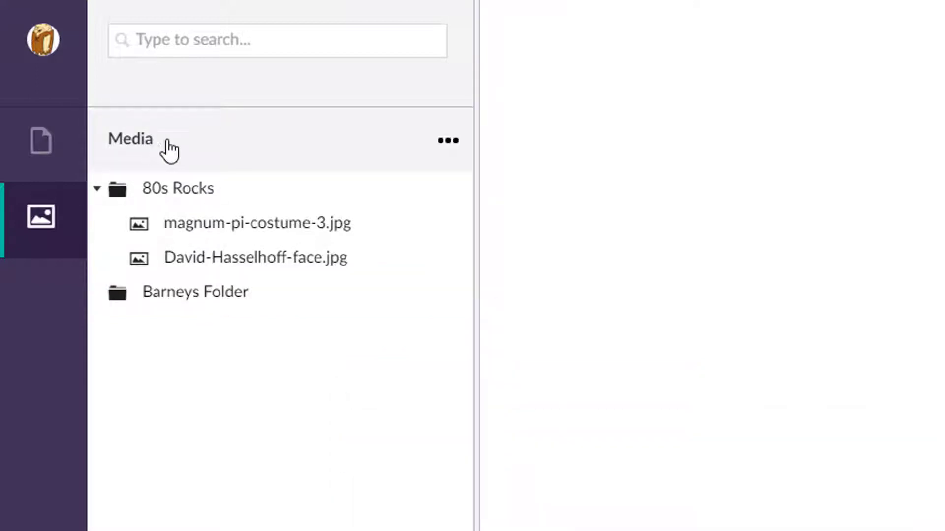
pyautogui.click(195, 292)
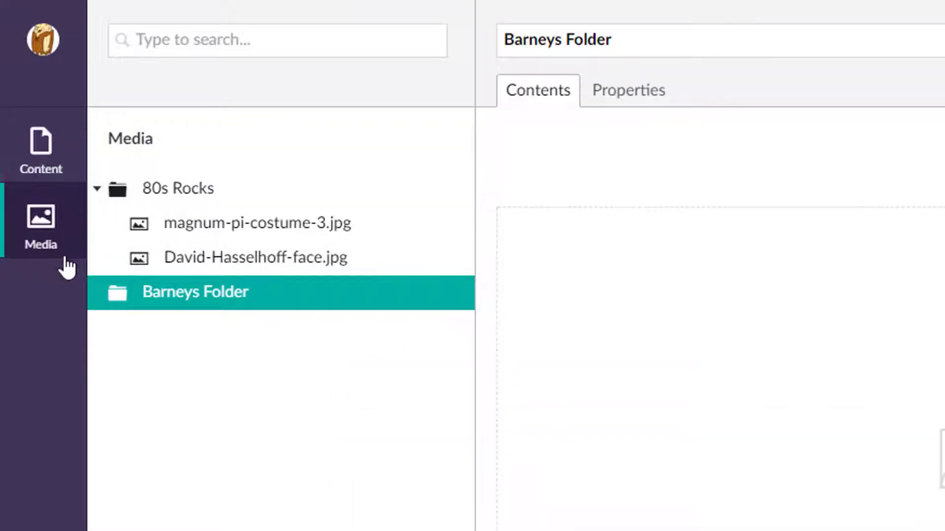
pyautogui.moveTo(79, 278)
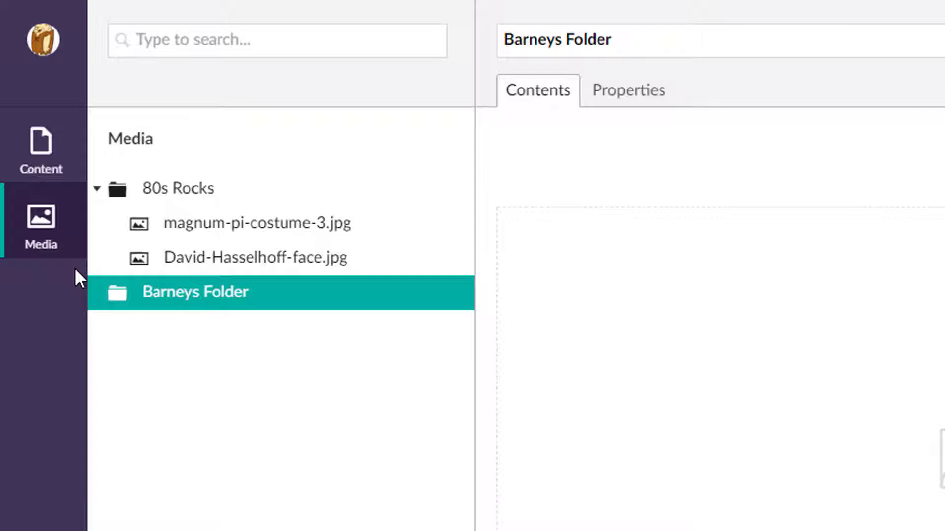
pyautogui.moveTo(77, 289)
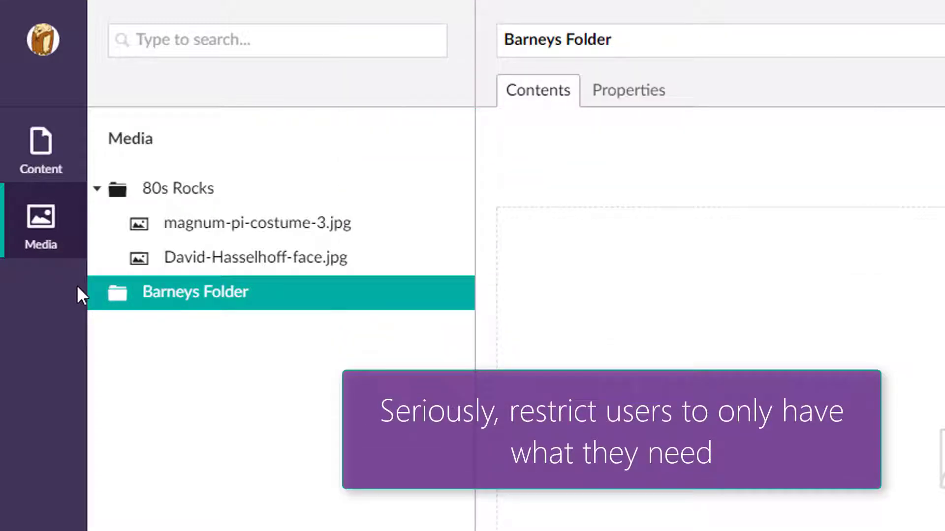
pyautogui.moveTo(68, 353)
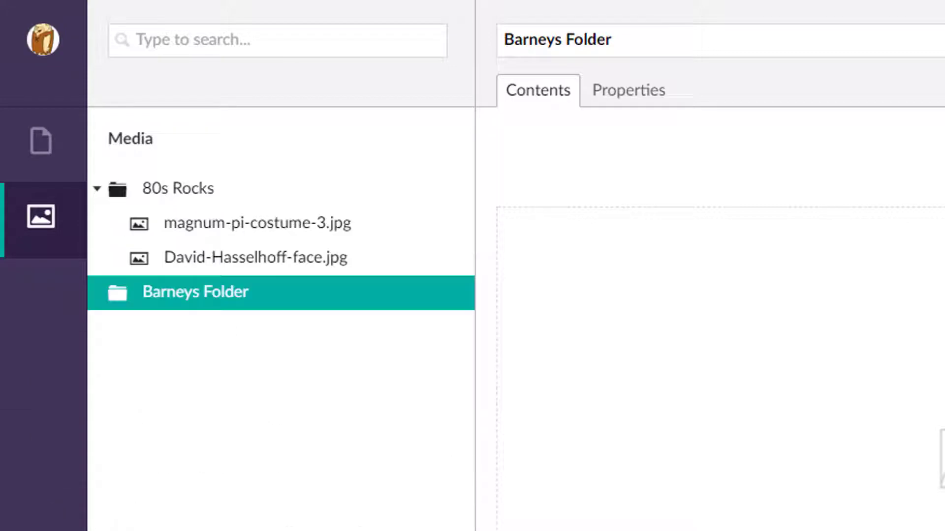
pyautogui.moveTo(42, 40)
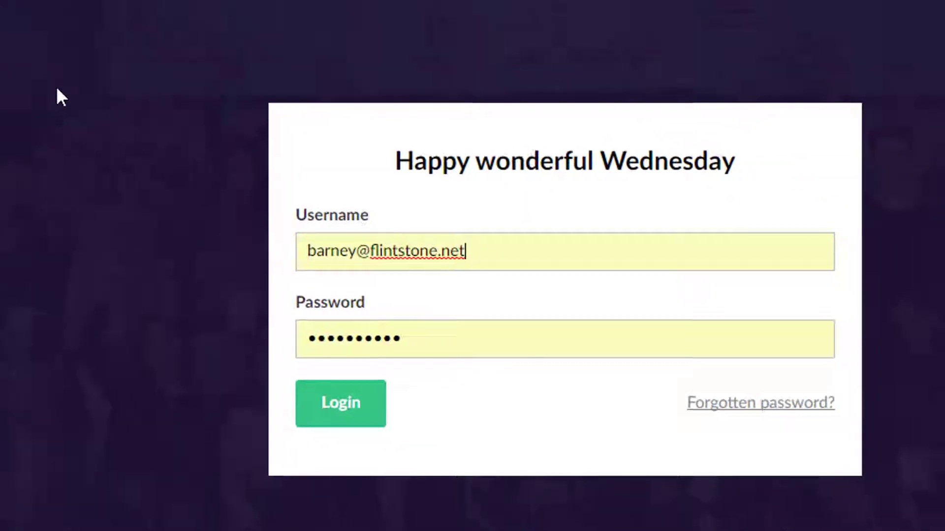
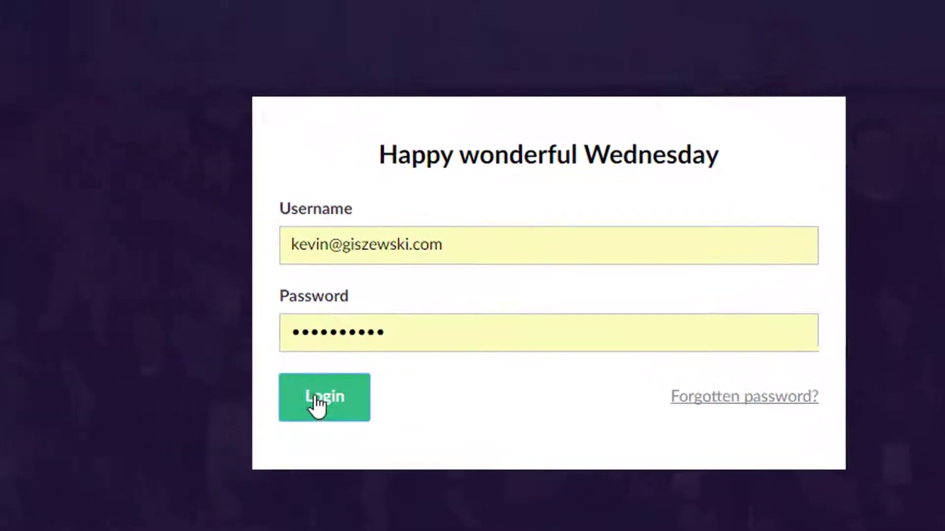
# Sign in with the administrator credentials and go to the Users section
pyautogui.click(323, 397)
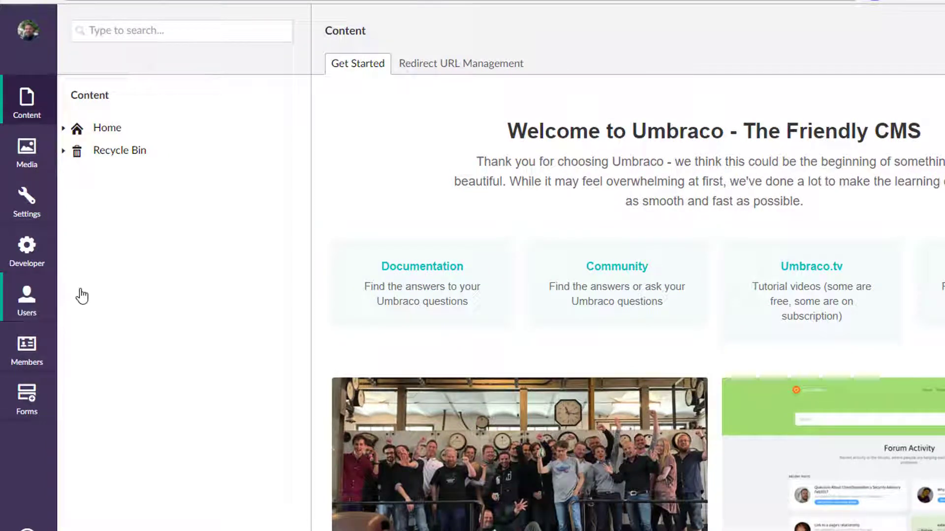
pyautogui.click(27, 295)
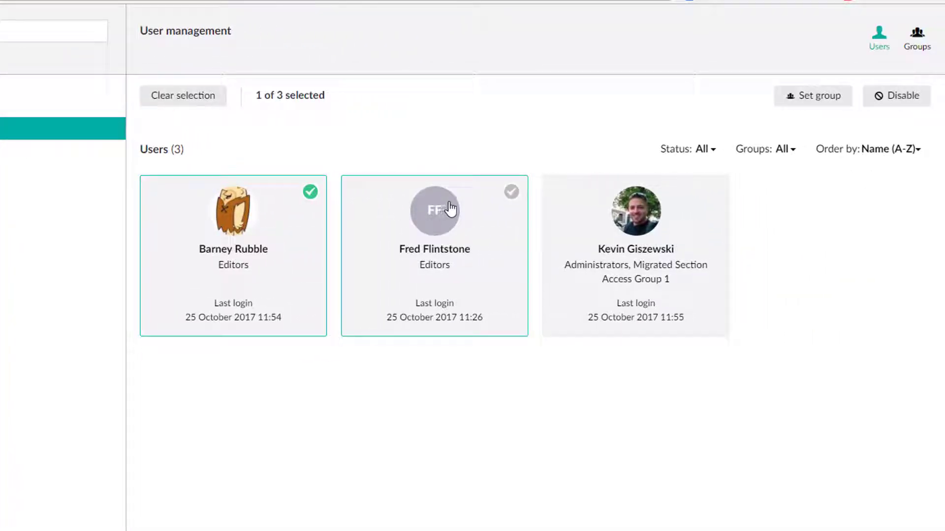
# Disable Barney Rubble and Fred Flintstone together, re-enable them, and select both again
pyautogui.click(434, 210)
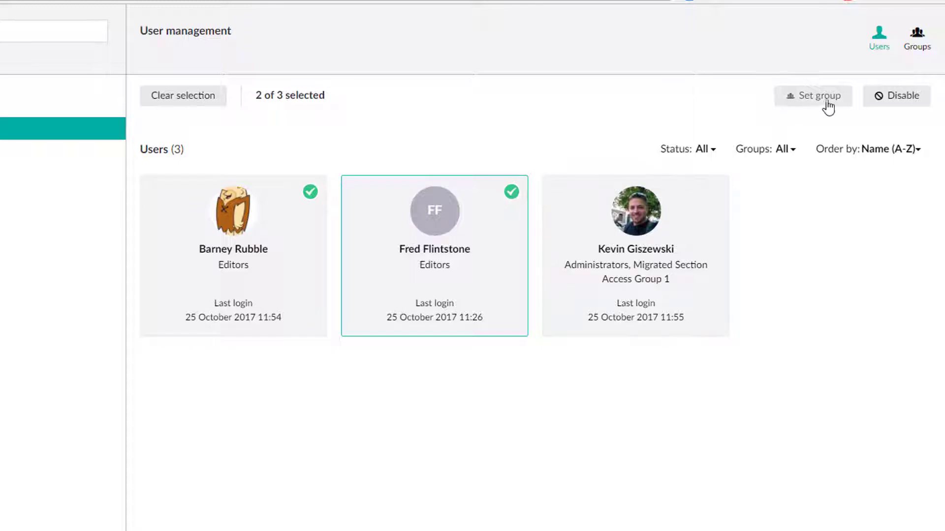
pyautogui.click(895, 95)
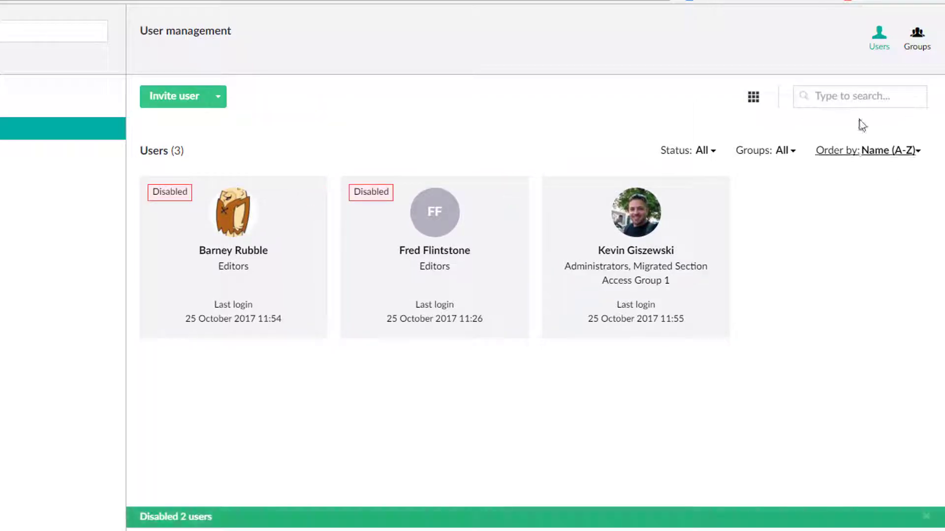
pyautogui.moveTo(295, 200)
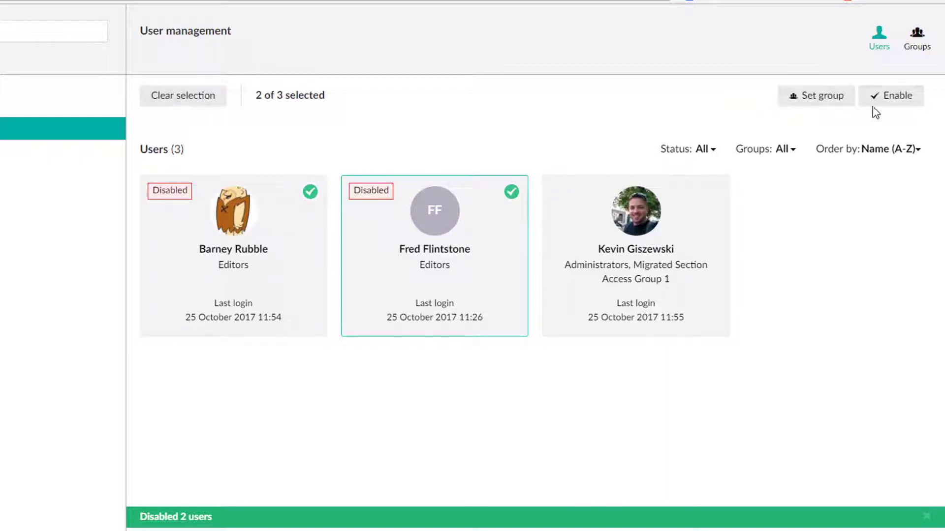
pyautogui.click(892, 95)
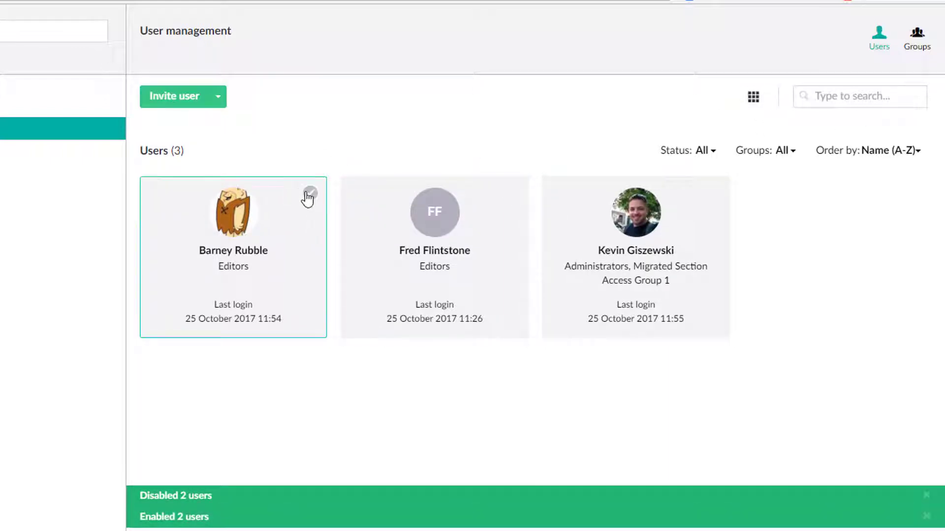
pyautogui.click(309, 192)
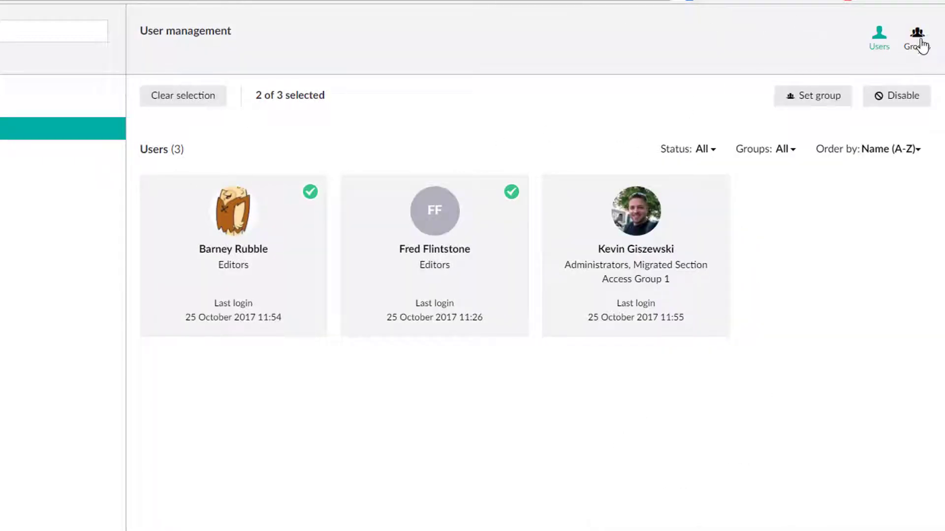
# Show the user groups list and open the Editors group with its sections, start nodes and members
pyautogui.click(916, 40)
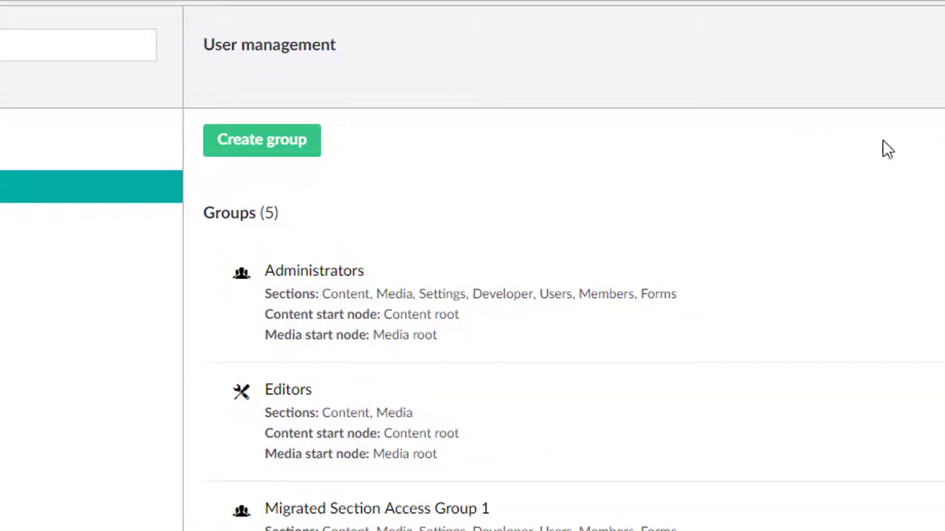
pyautogui.scroll(-3)
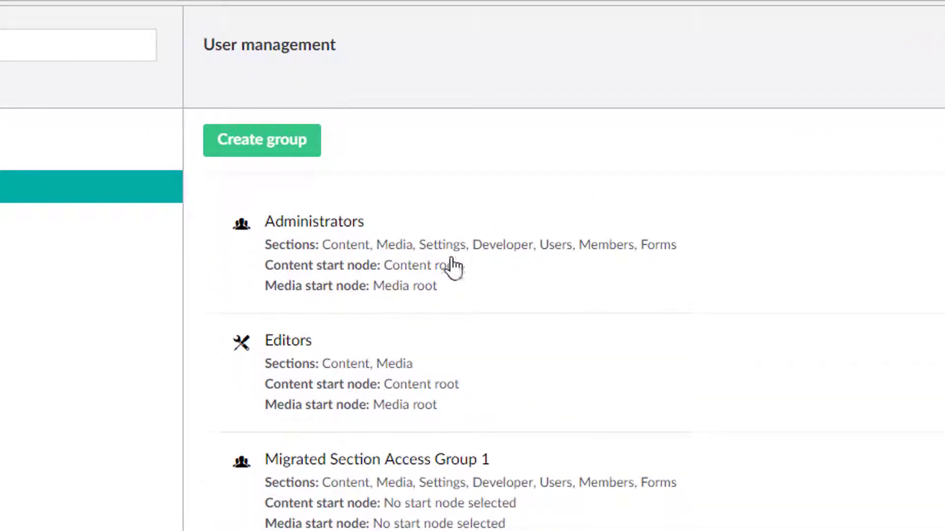
pyautogui.click(313, 221)
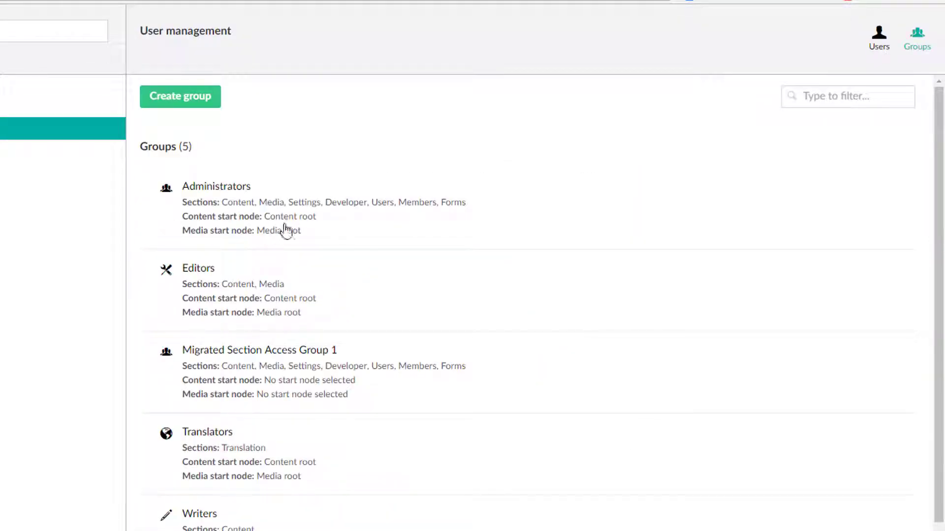
pyautogui.click(198, 268)
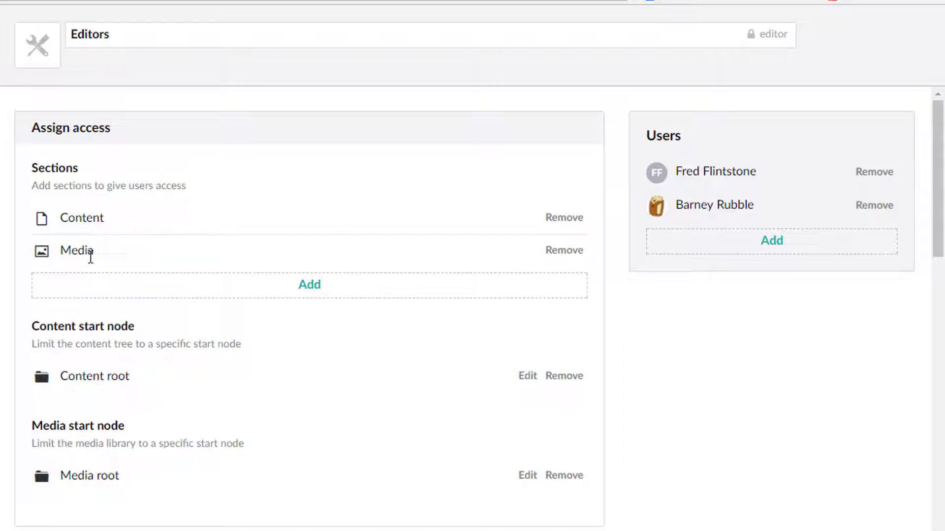
pyautogui.click(309, 284)
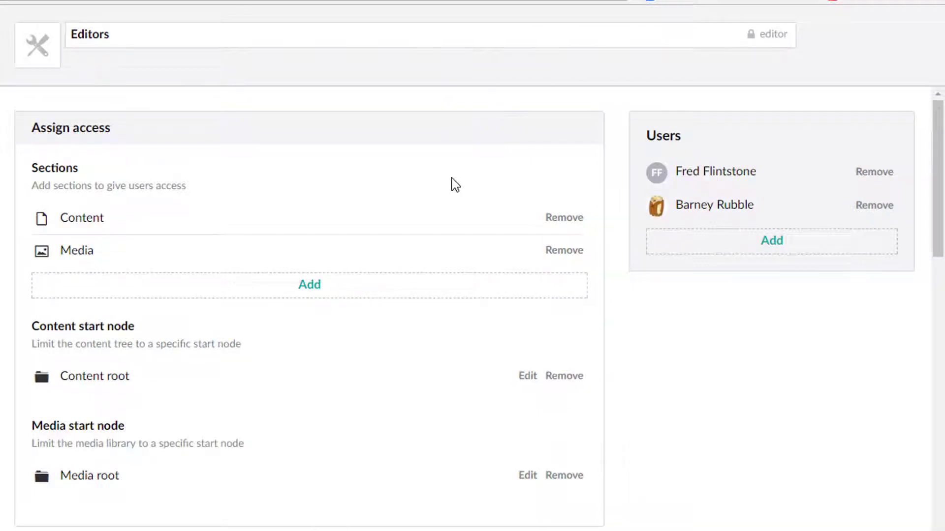
pyautogui.moveTo(241, 395)
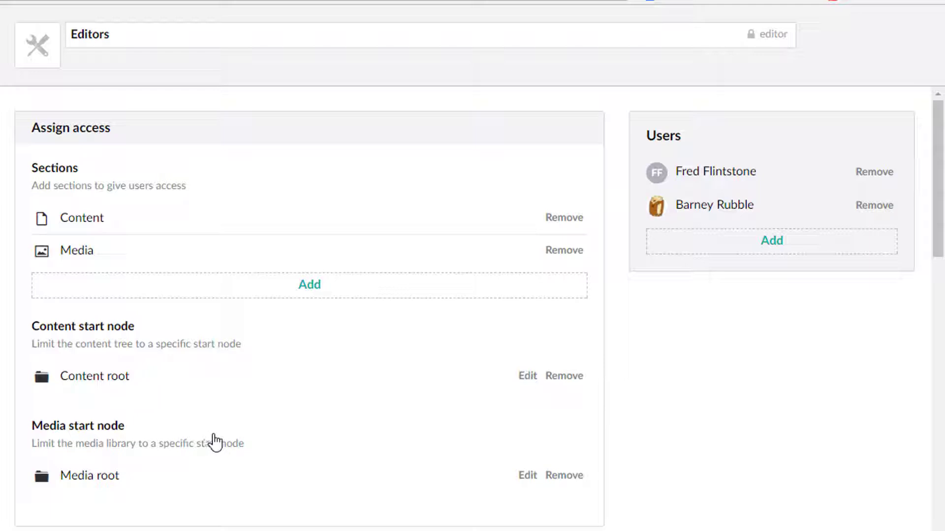
pyautogui.scroll(-3)
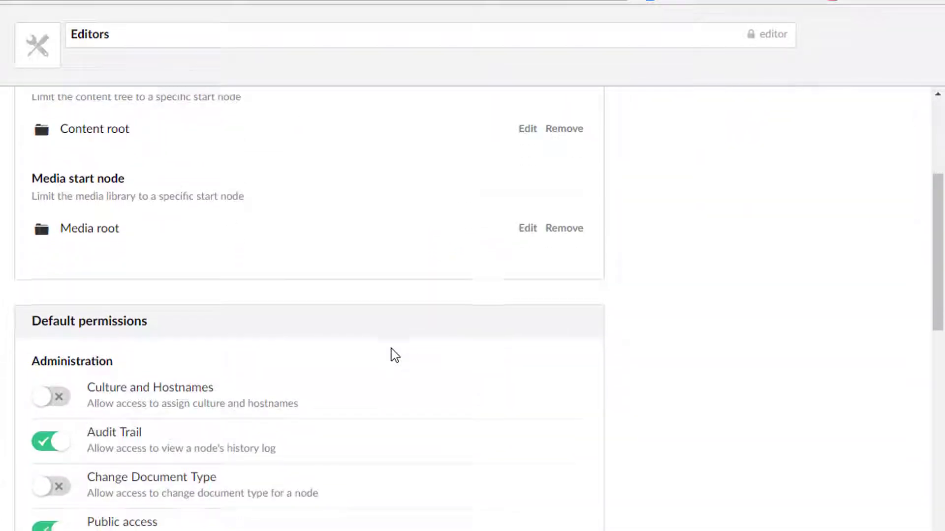
pyautogui.scroll(-3)
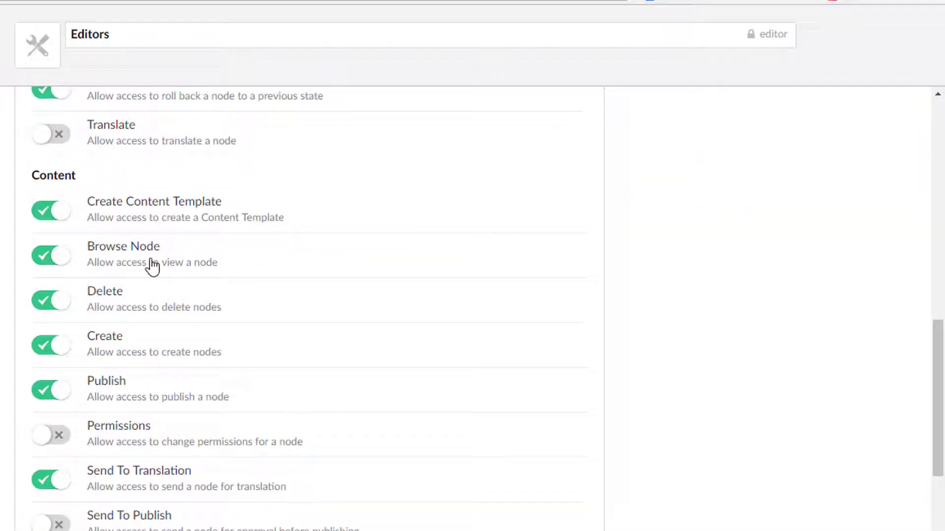
pyautogui.scroll(-3)
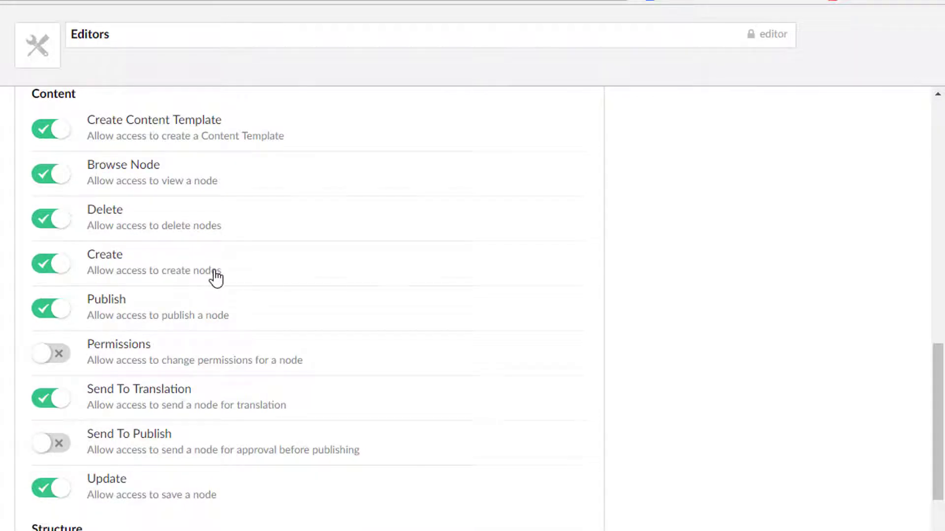
pyautogui.scroll(-3)
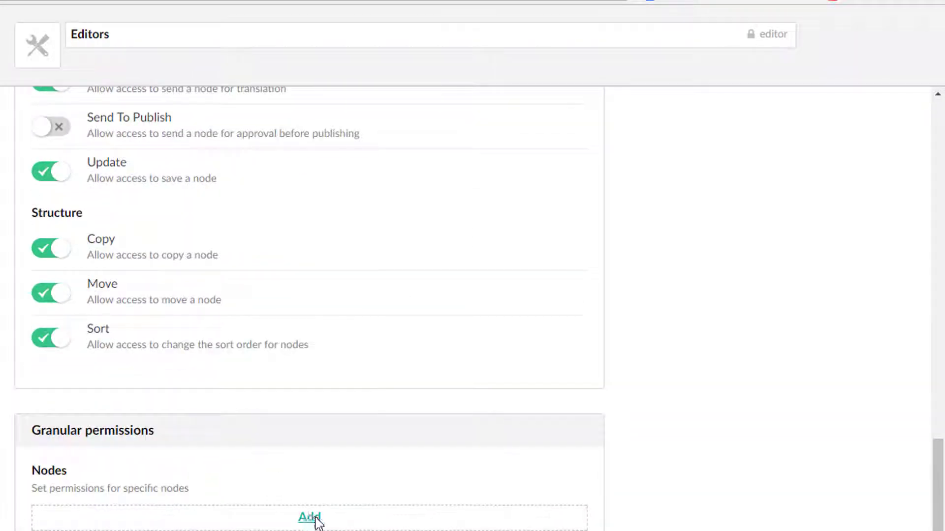
# Add a granular permission on News Landing Page under Home, then show it expanded in Content
pyautogui.click(309, 516)
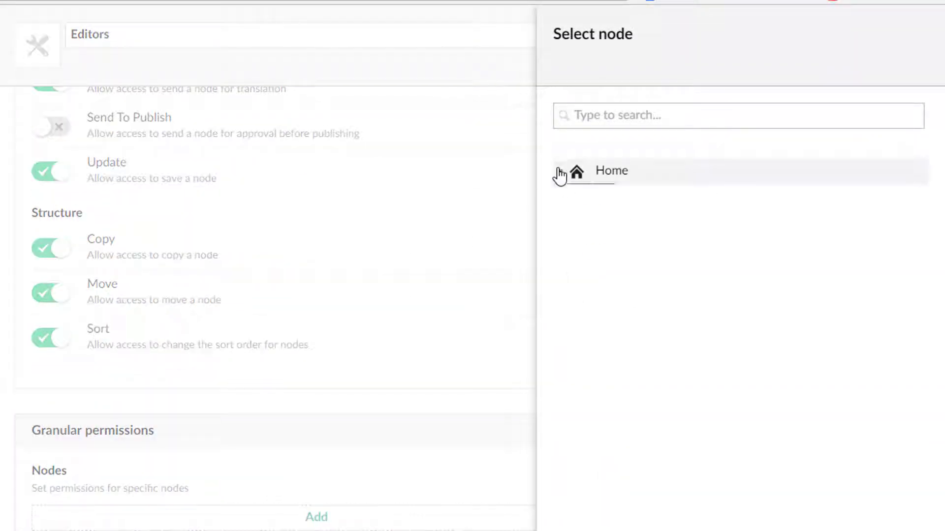
pyautogui.click(561, 171)
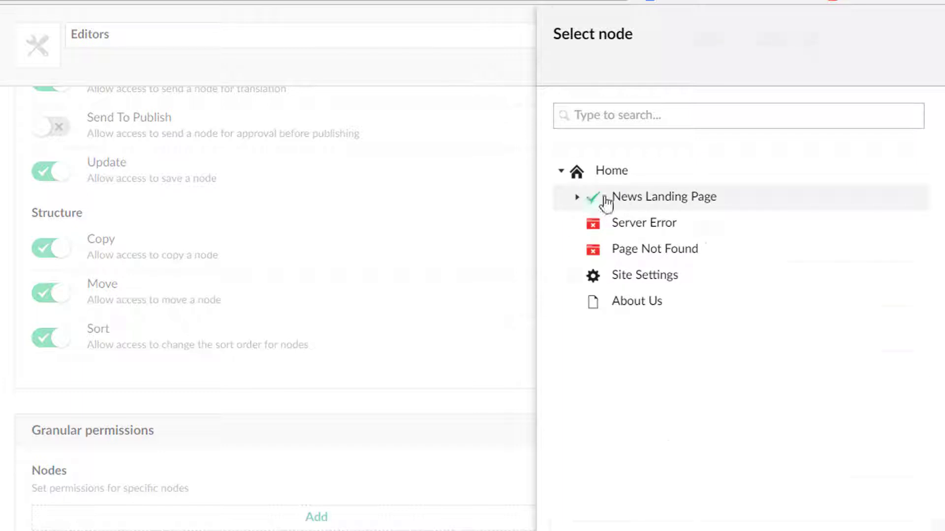
pyautogui.click(665, 196)
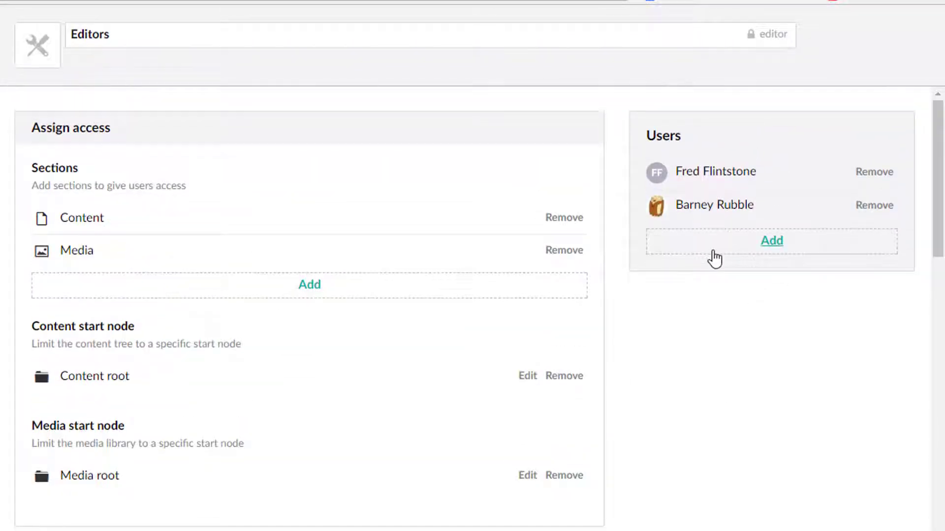
pyautogui.click(772, 240)
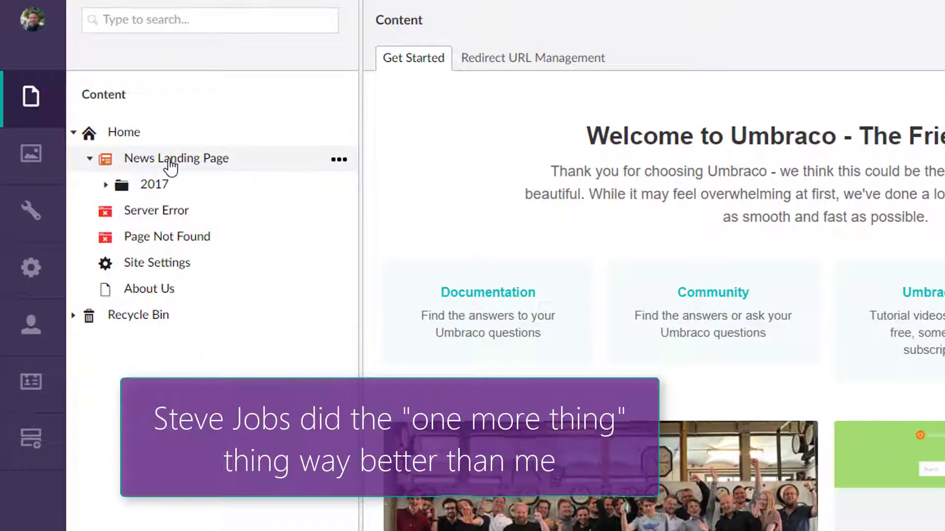
# Review the Editors group's permission toggles on News Landing Page and return to Users
pyautogui.click(338, 160)
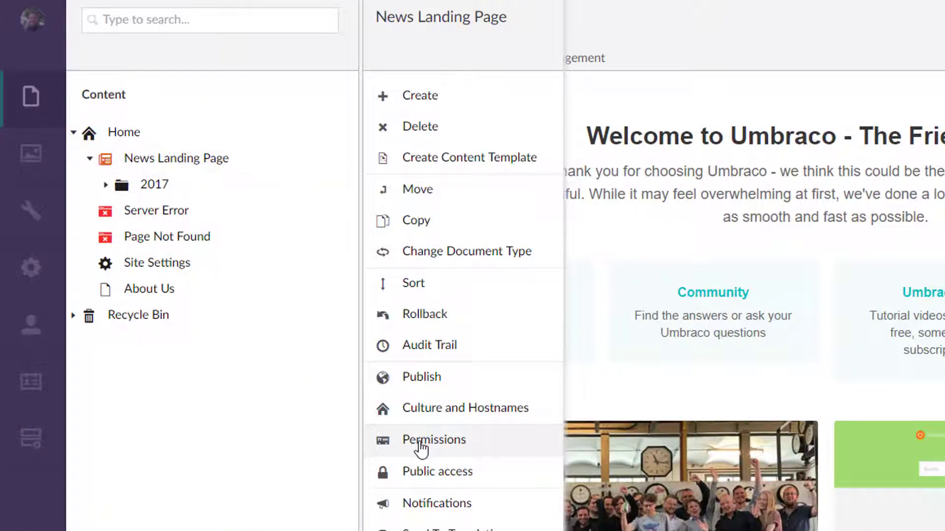
pyautogui.click(433, 439)
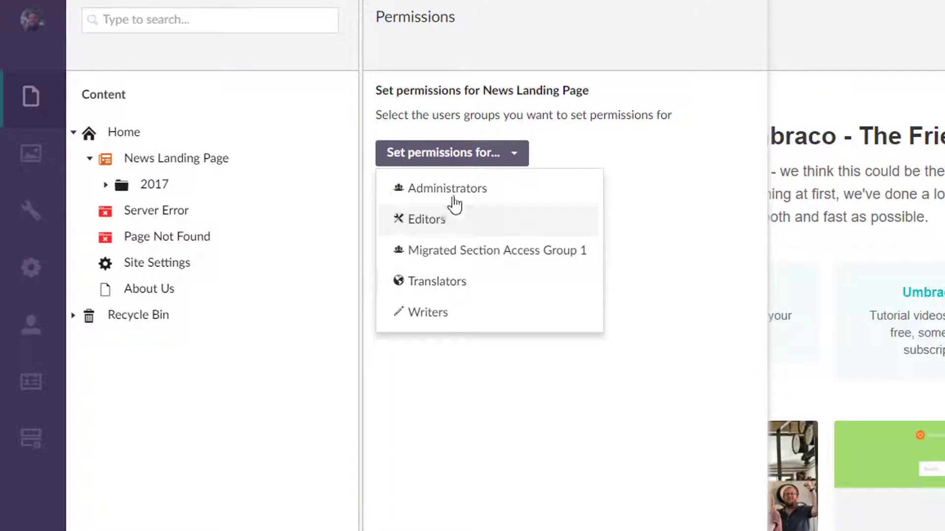
pyautogui.click(426, 219)
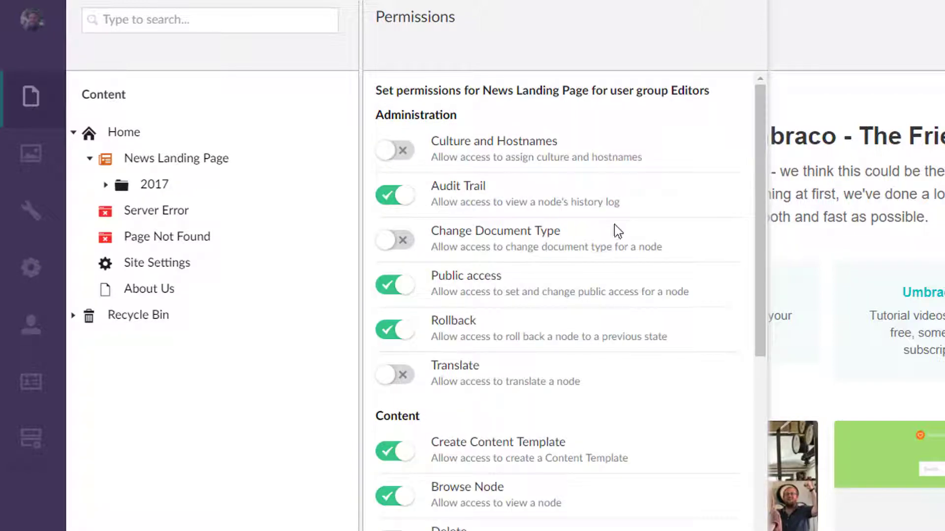
pyautogui.scroll(-3)
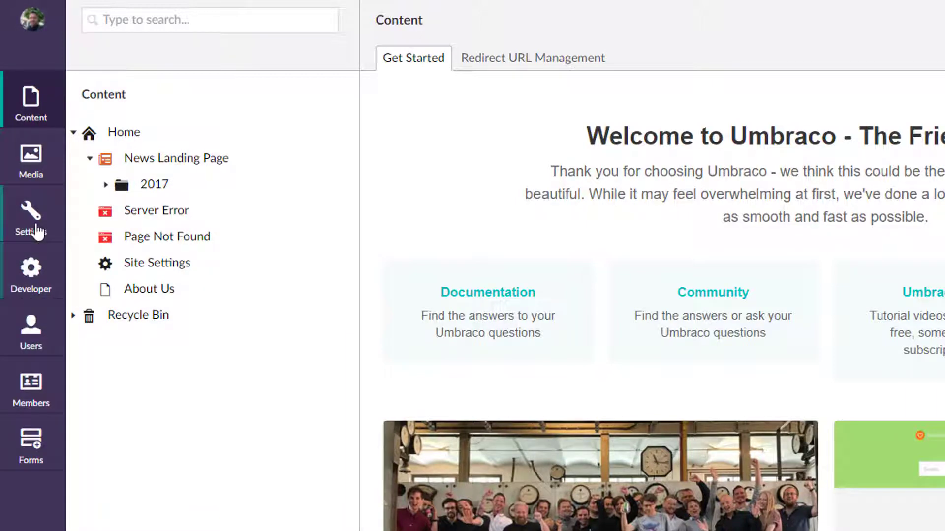
pyautogui.click(31, 329)
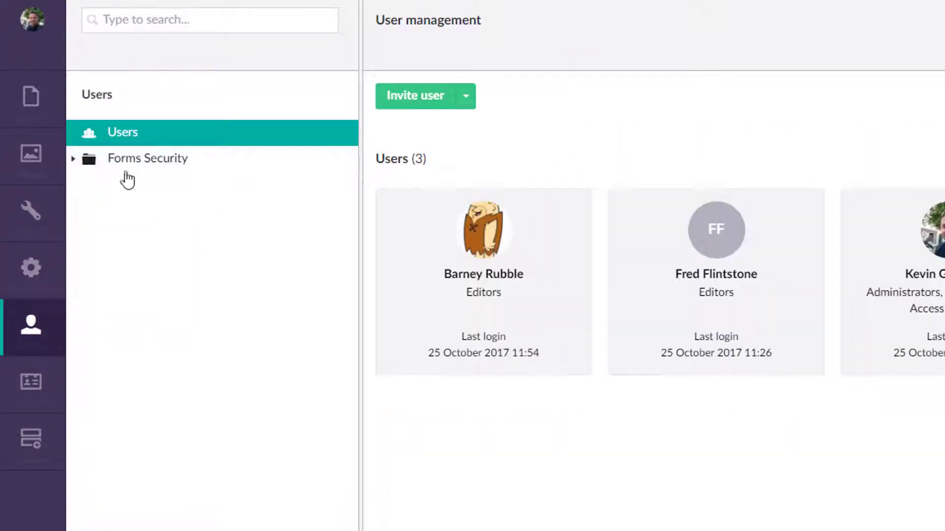